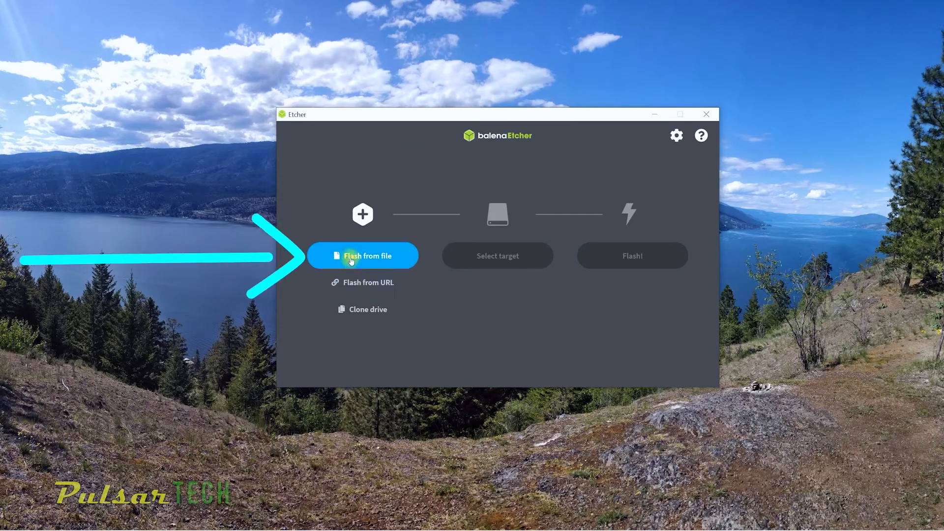
Step: Select linuxmint-20.3-cinnamon-64bit.iso from Downloads as the image to flash
left_click(363, 255)
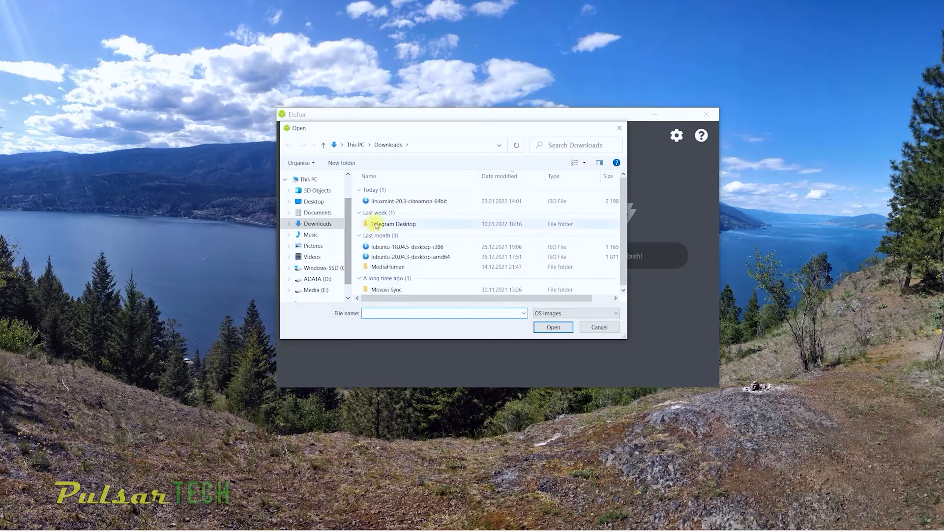
left_click(406, 201)
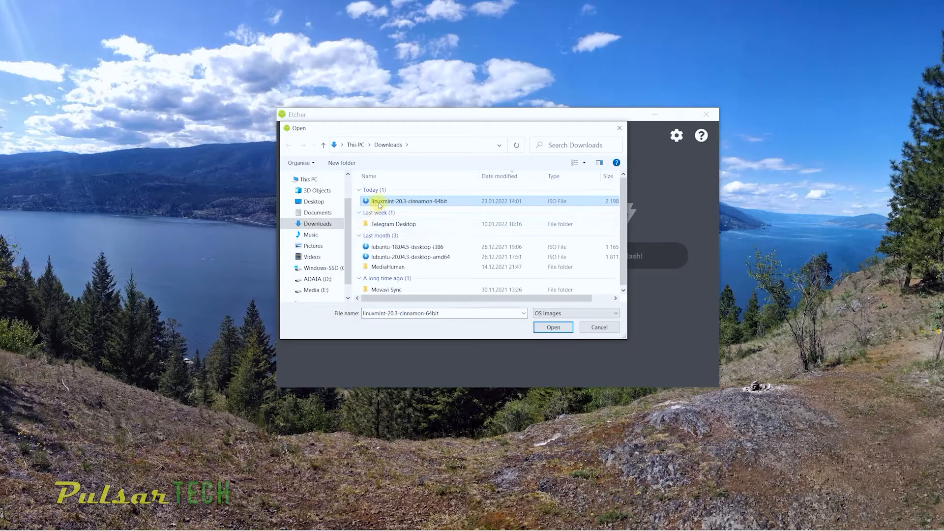
mouse_move(380, 200)
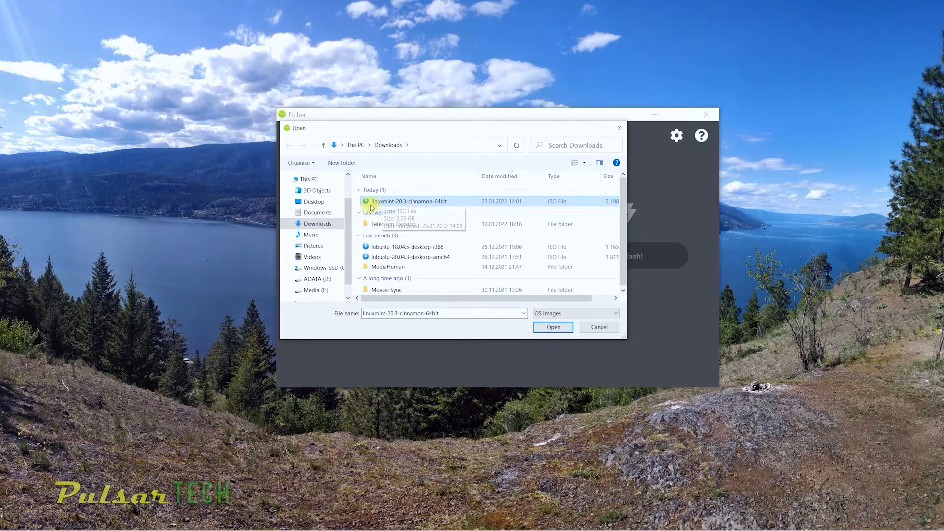
left_click(552, 326)
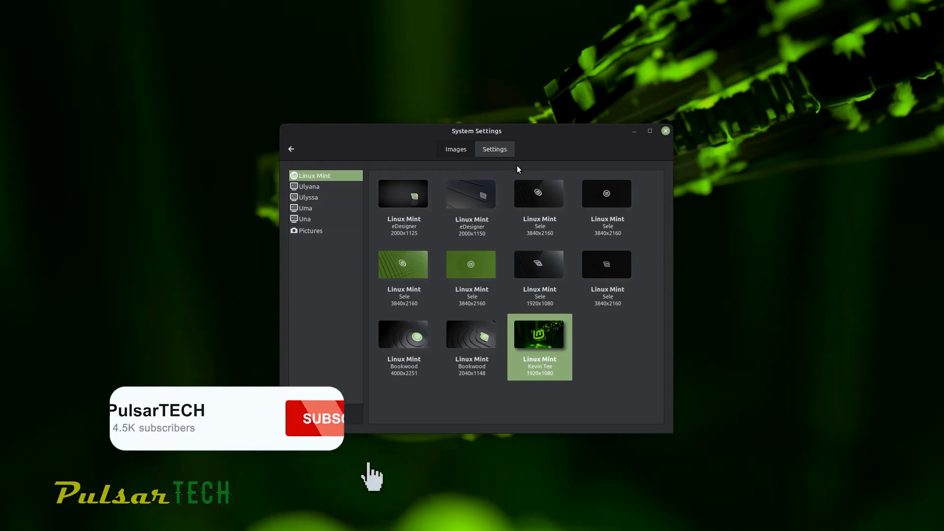
Step: Set the dark Sele 3840x2160 image as background, then browse the Ulyana wallpapers
left_click(314, 418)
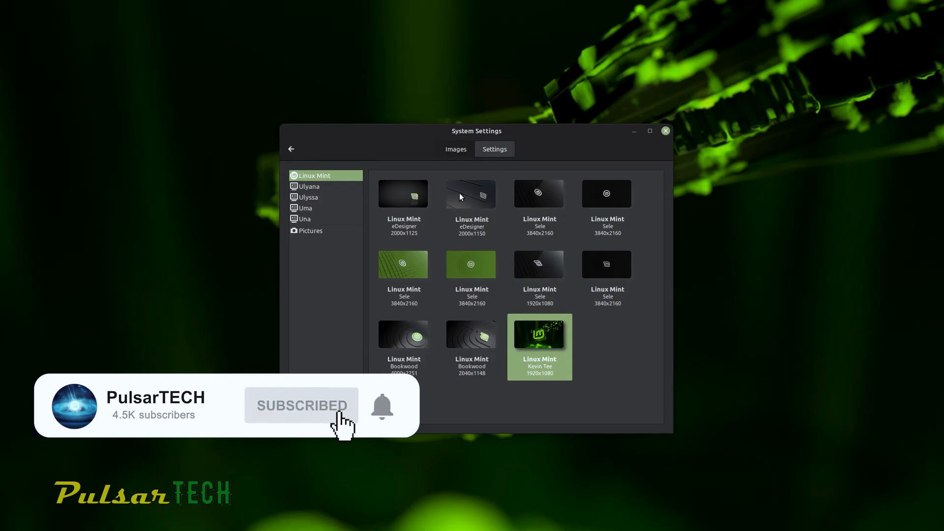
left_click(538, 194)
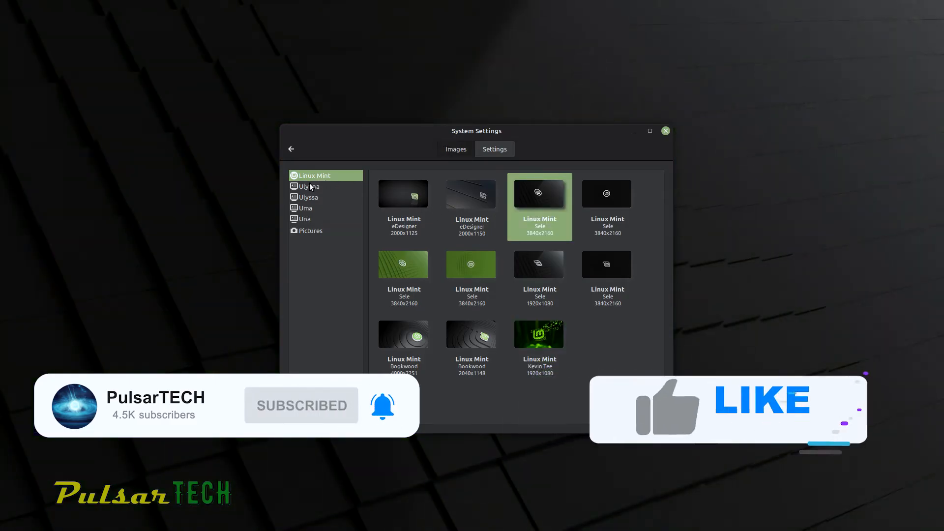
left_click(313, 186)
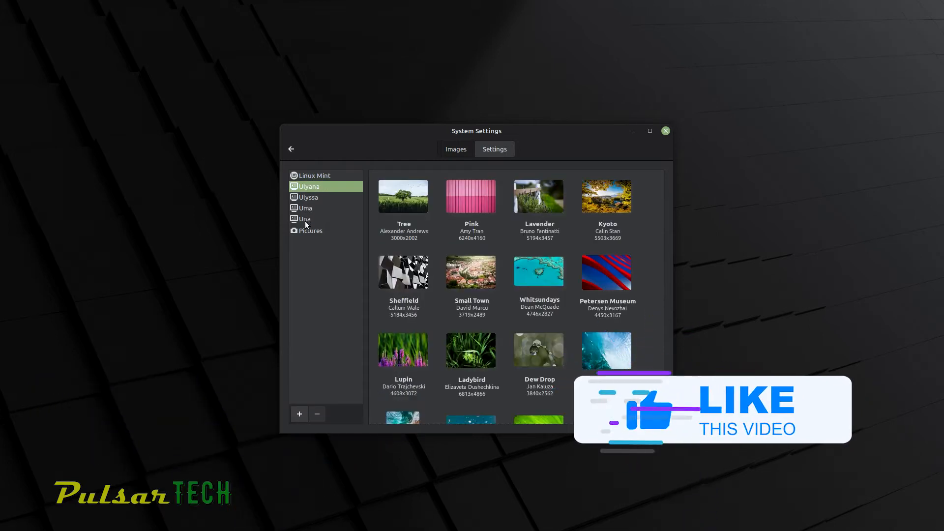
scroll("down", 3)
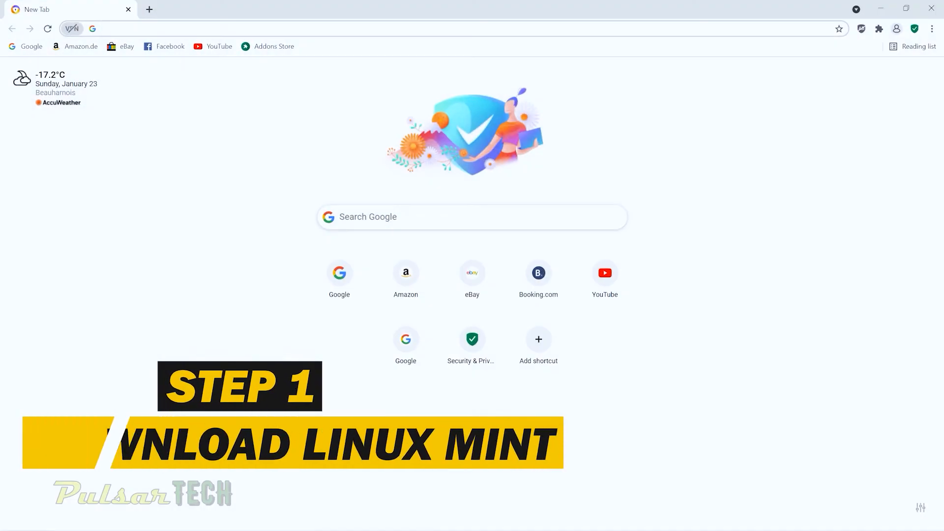
Step: Google 'linux mint' and go to the linuxmint.com Download sitelink
left_click(391, 218)
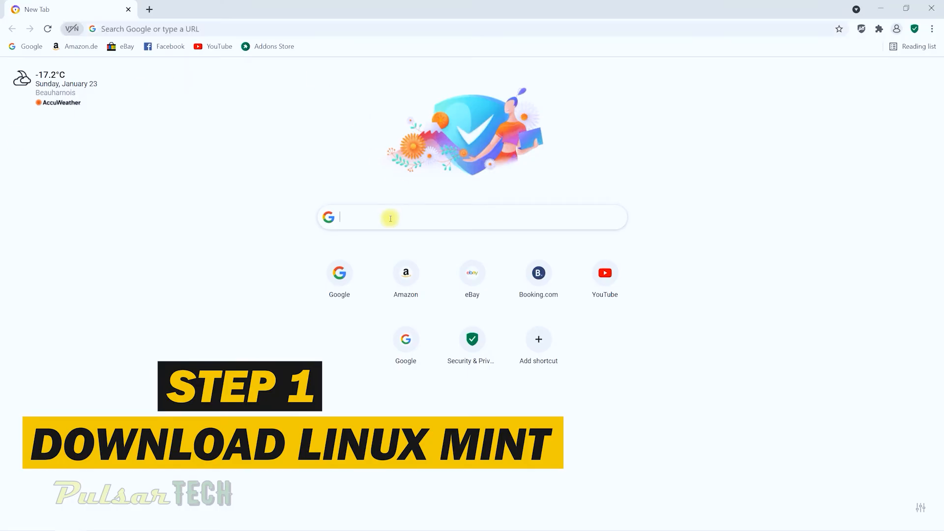
type("linux mint")
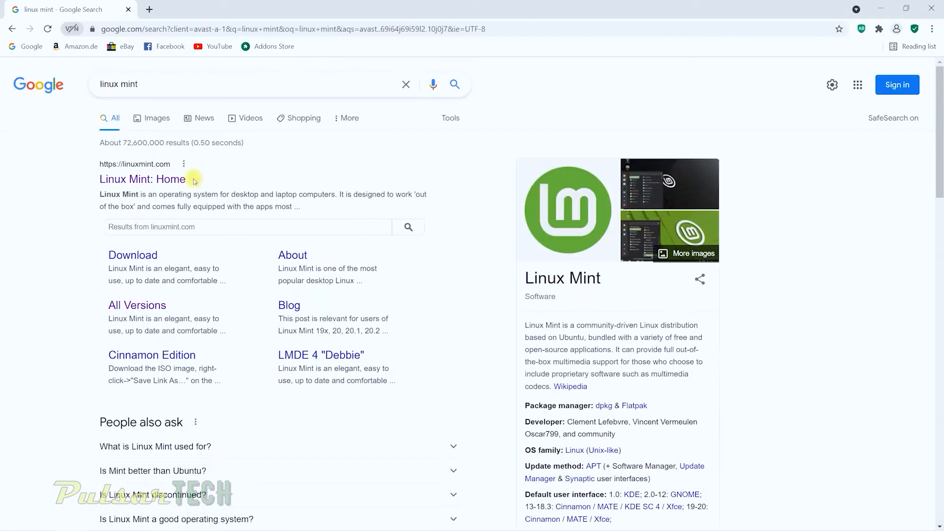
mouse_move(133, 254)
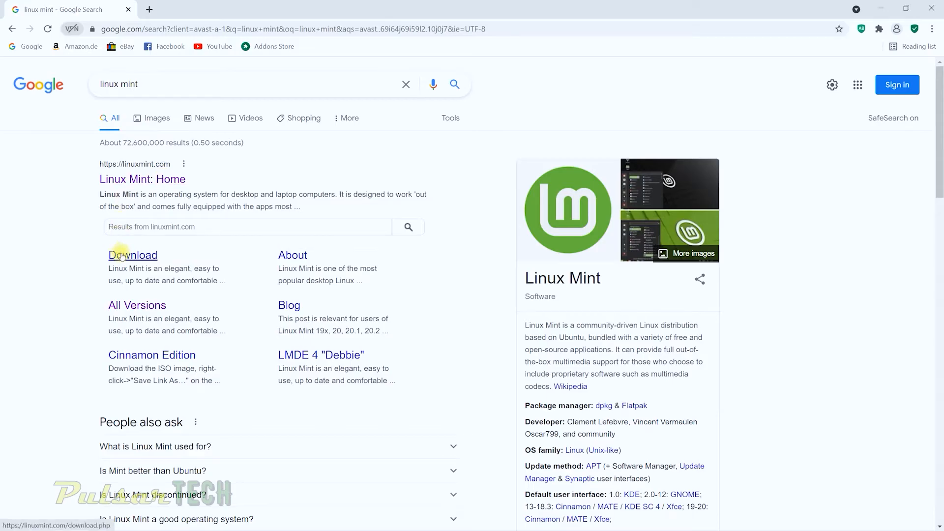
left_click(133, 255)
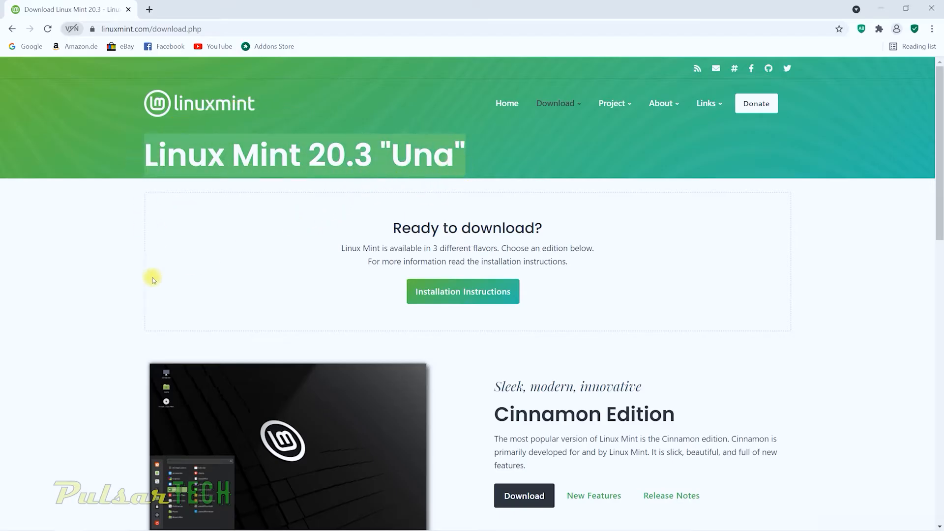
Step: Scroll through the Cinnamon, MATE and Xfce edition listings and back to the top
scroll("down", 3)
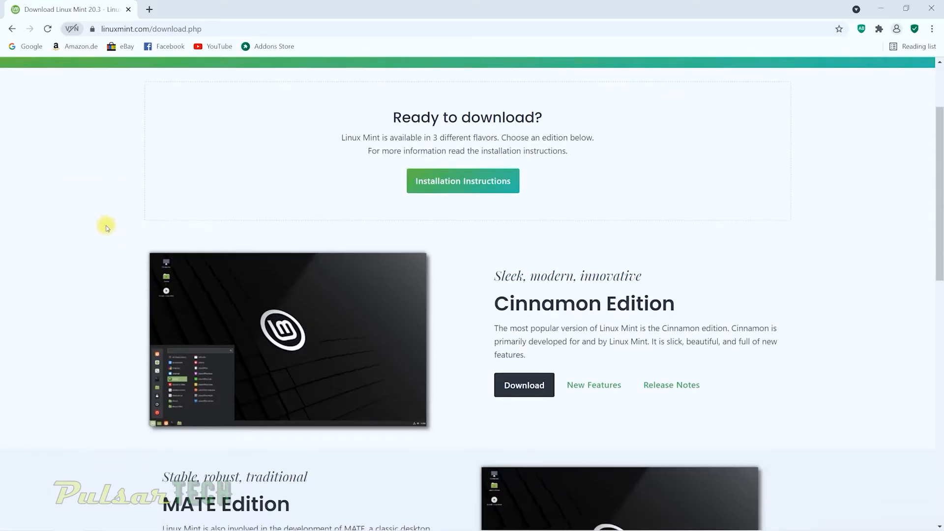
scroll("up", 3)
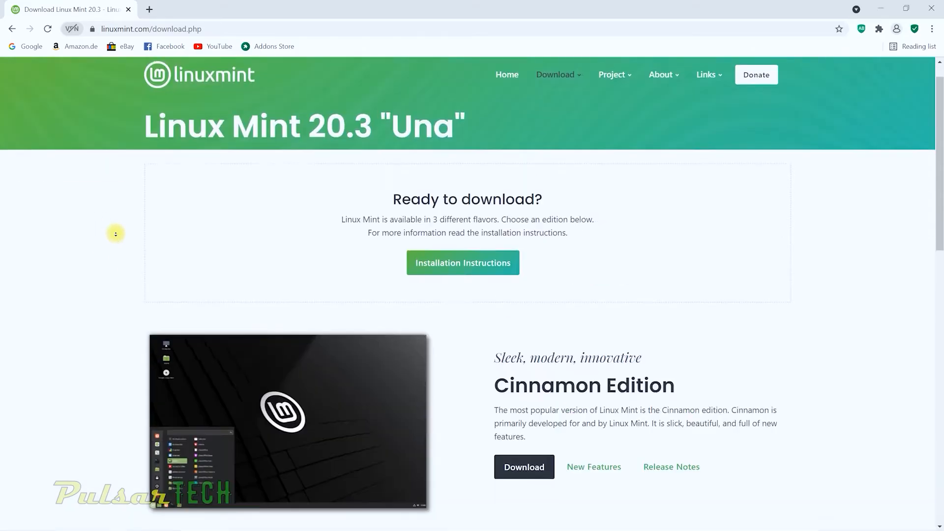
scroll("down", 3)
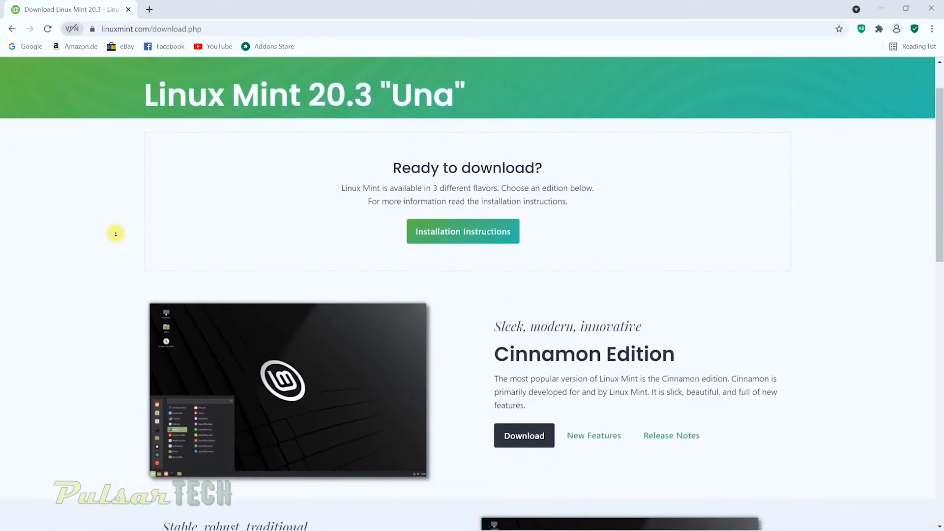
scroll("down", 3)
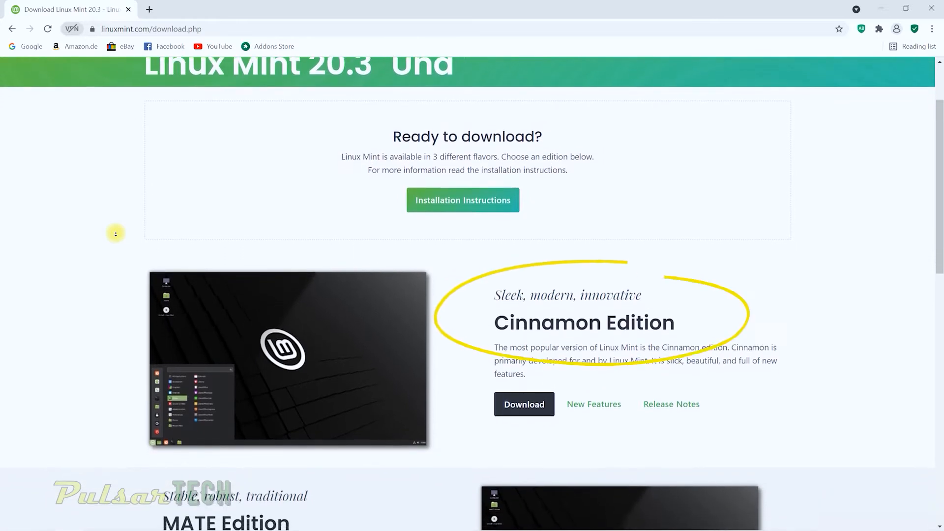
scroll("down", 3)
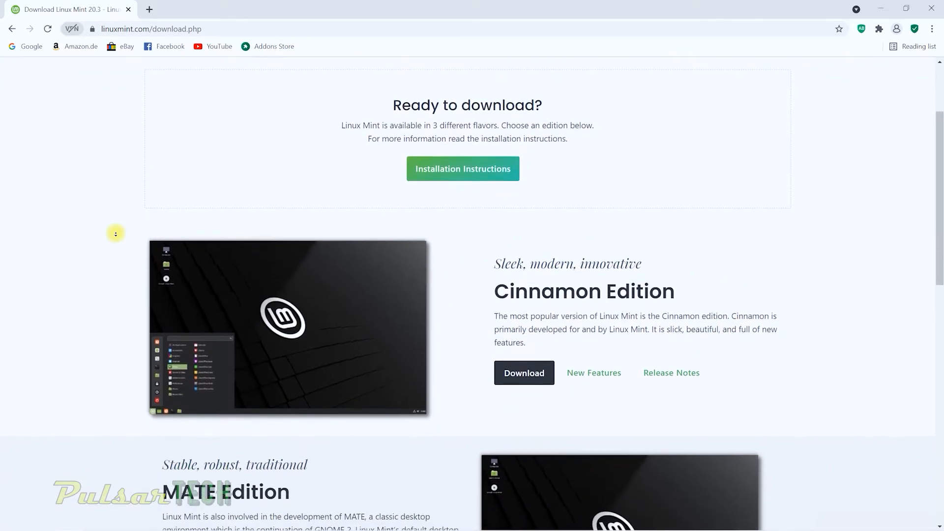
scroll("down", 3)
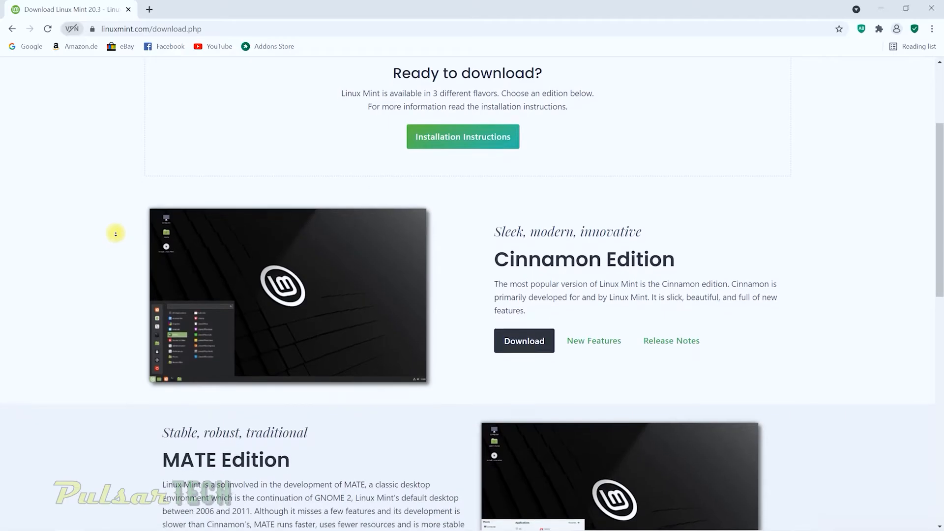
scroll("down", 3)
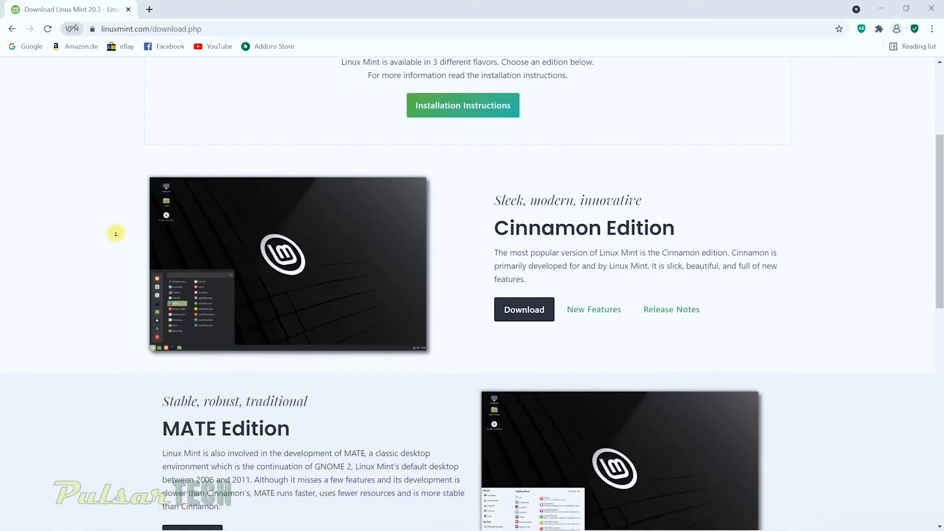
scroll("down", 3)
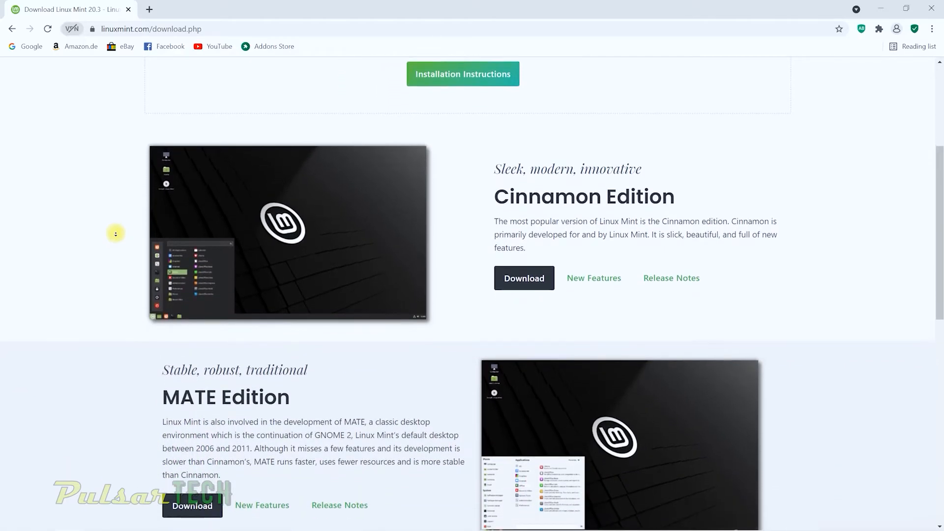
scroll("up", 3)
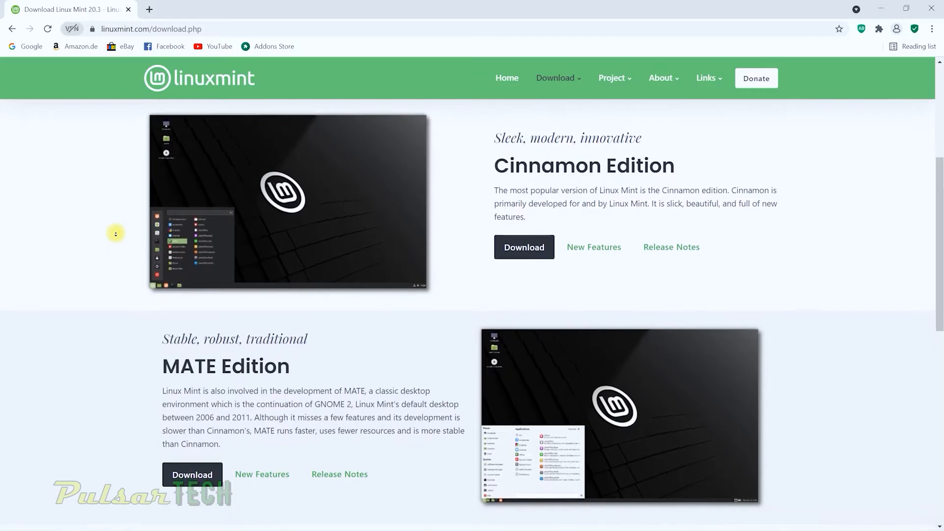
scroll("down", 3)
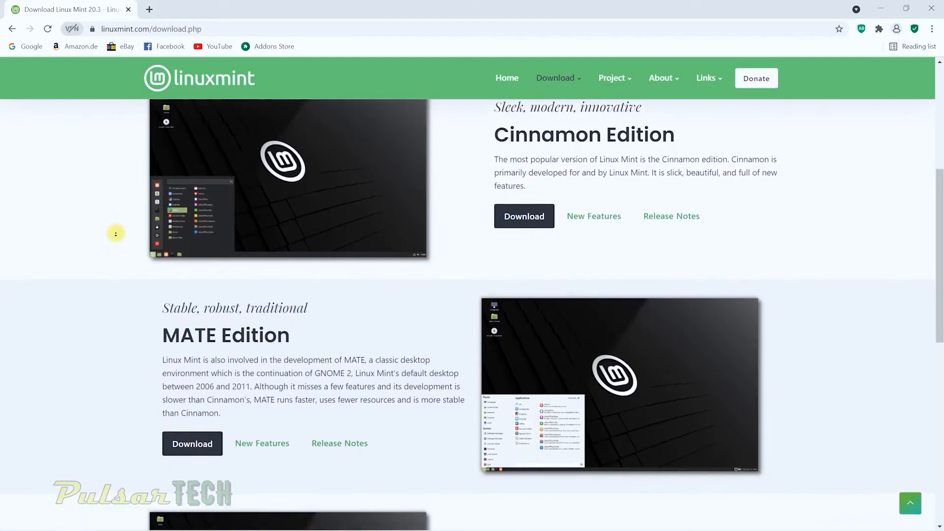
scroll("down", 3)
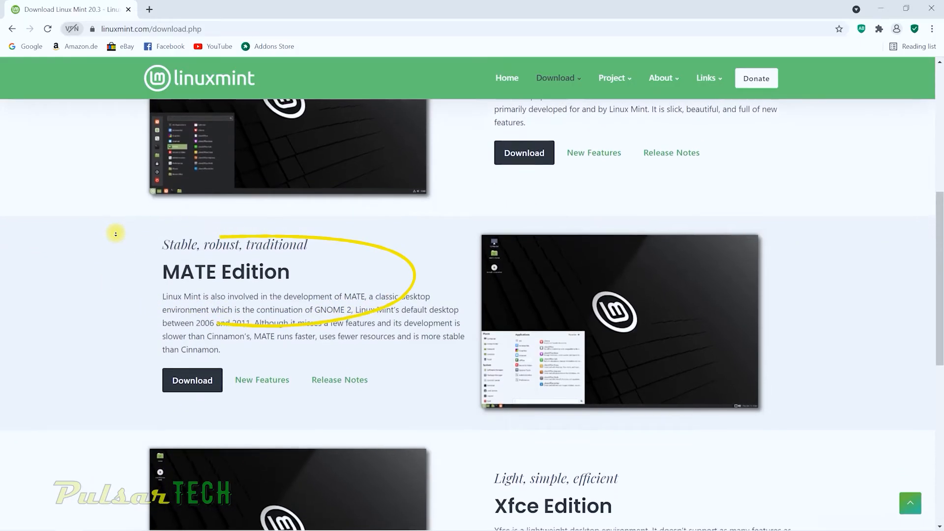
scroll("down", 3)
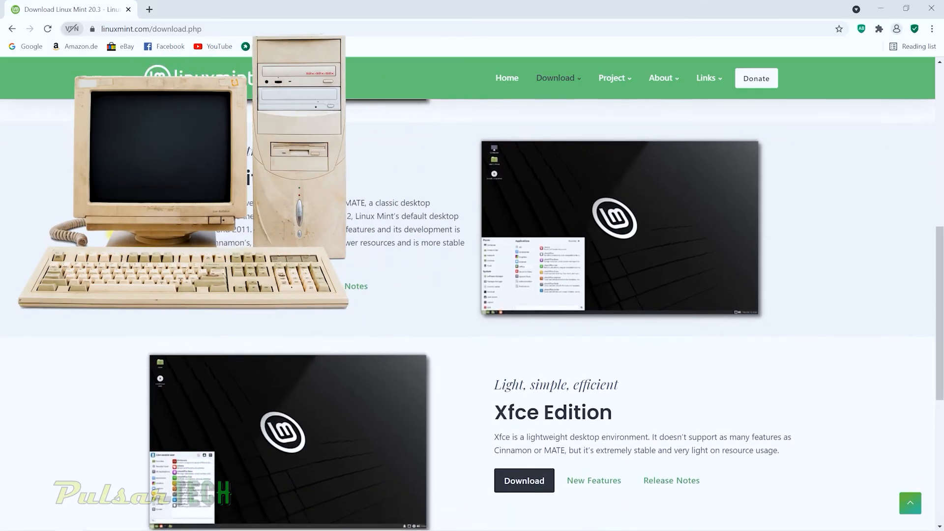
scroll("up", 3)
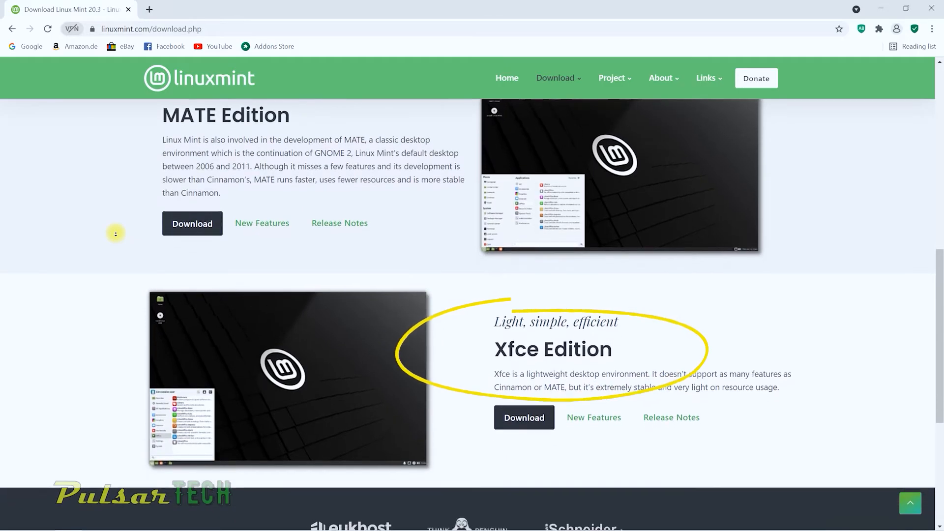
scroll("down", 3)
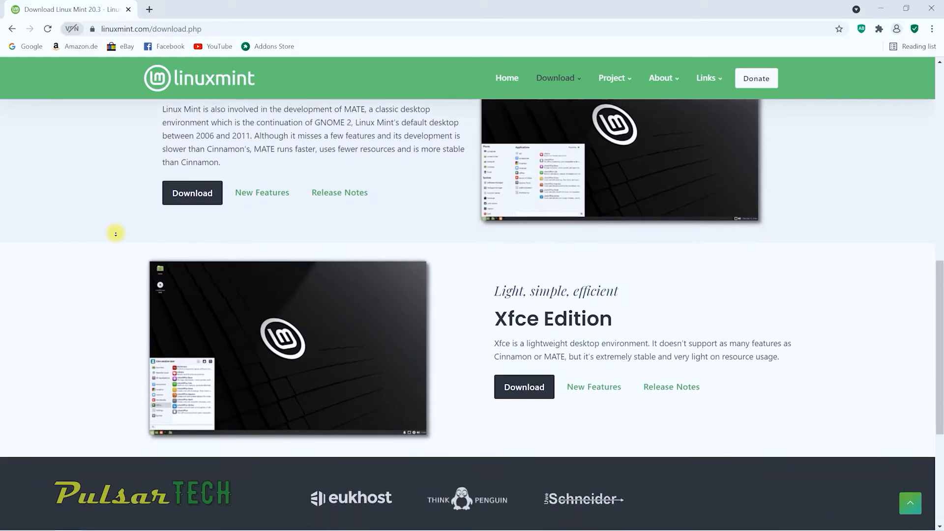
scroll("down", 3)
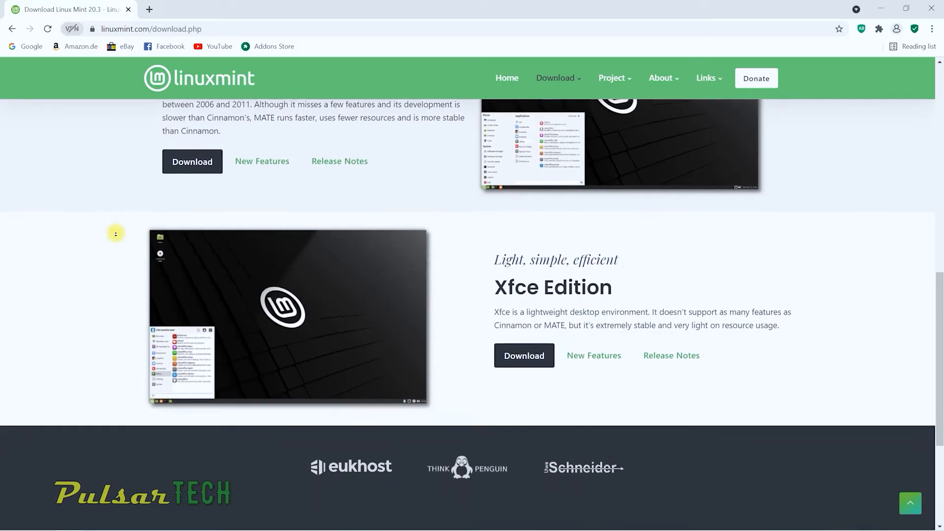
scroll("down", 3)
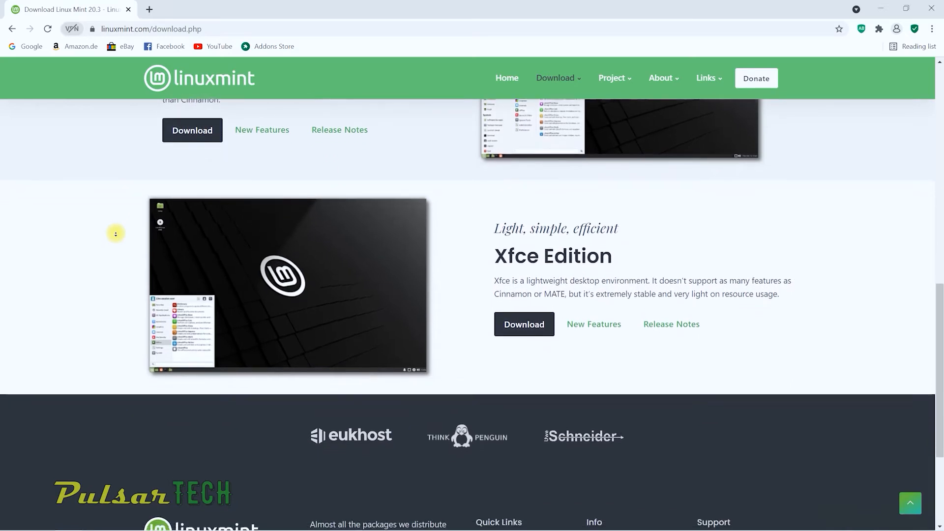
scroll("up", 3)
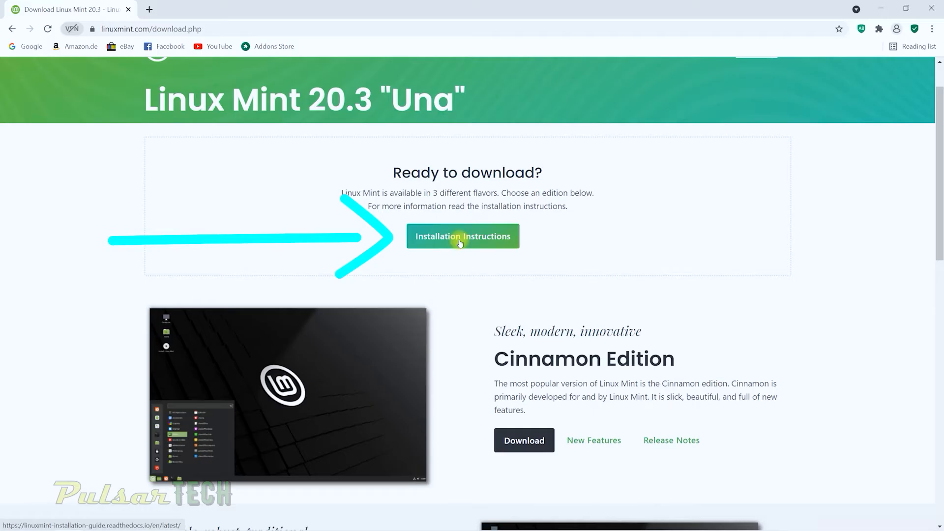
Step: Follow the Installation Instructions link and skim the guide's table of contents
left_click(462, 236)
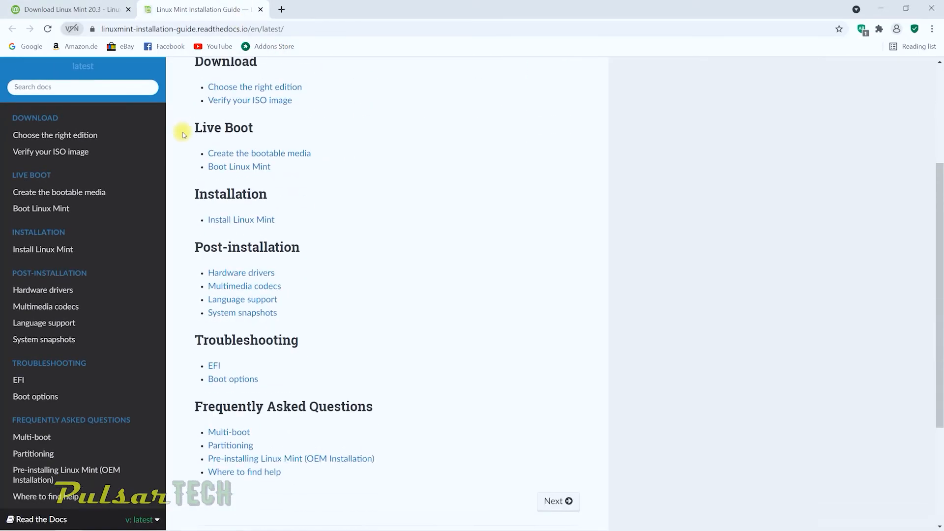
scroll("down", 3)
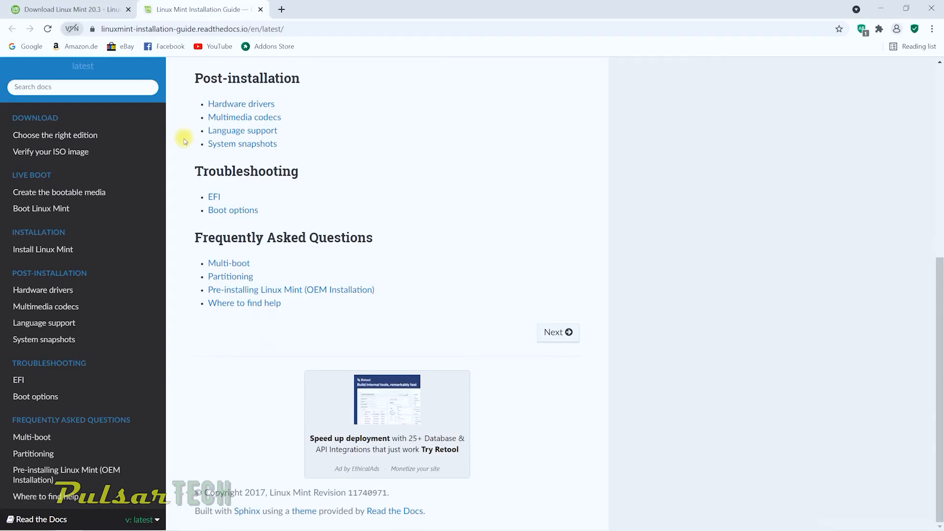
scroll("up", 3)
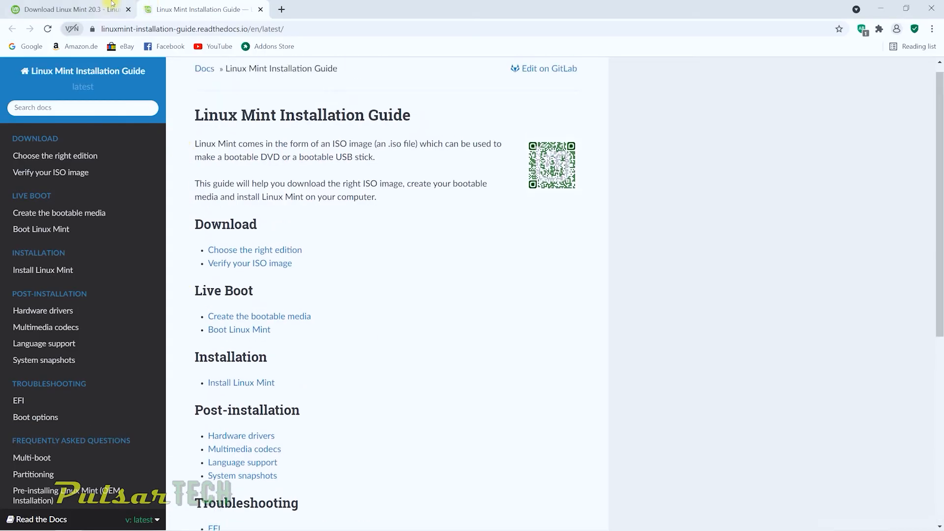
mouse_move(66, 8)
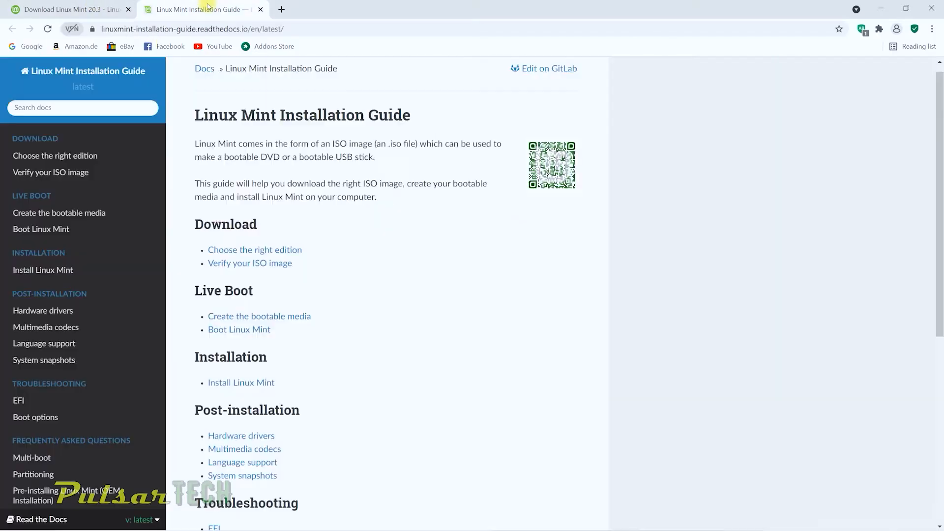
Step: Return to the download tab and go to the Cinnamon Edition download page
left_click(260, 9)
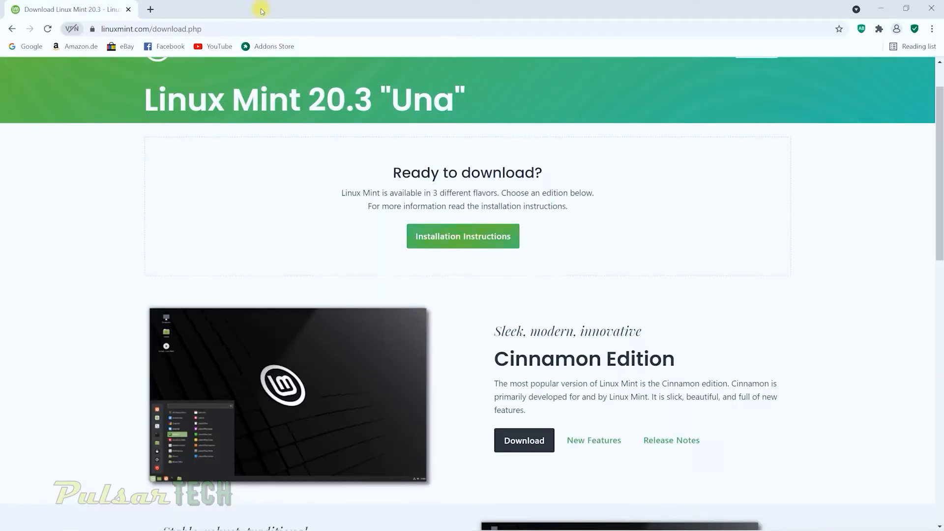
mouse_move(402, 237)
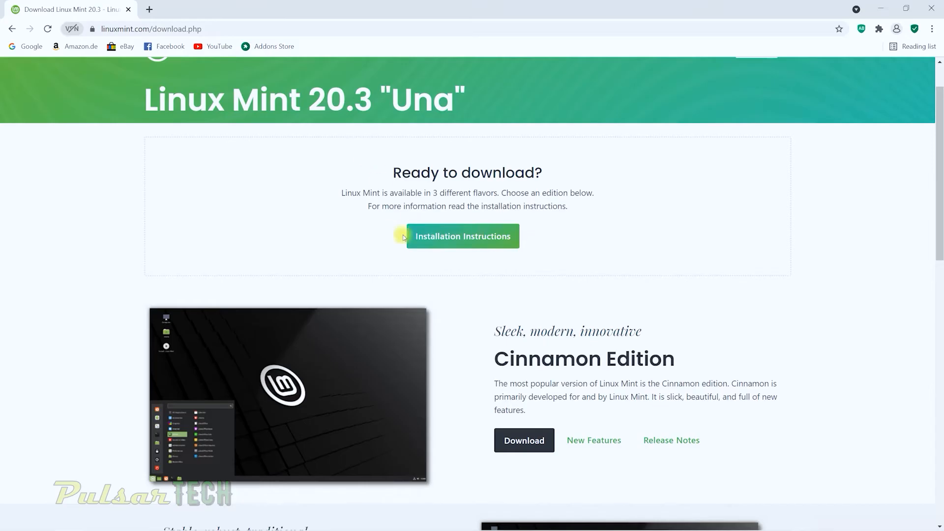
scroll("down", 3)
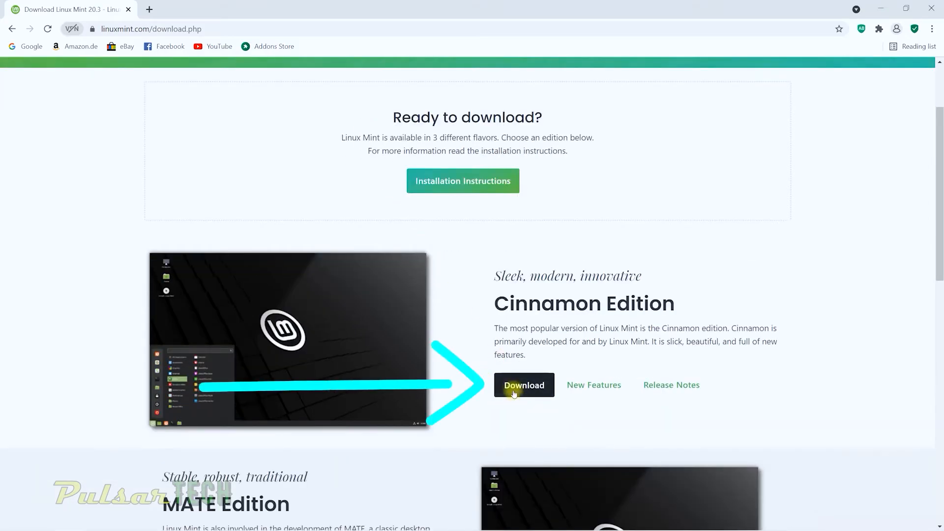
left_click(524, 385)
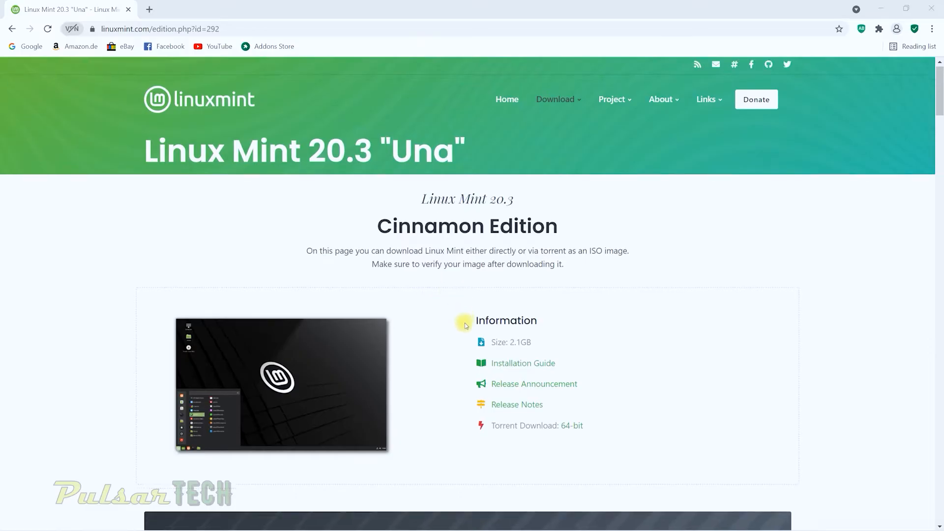
Step: Browse the download mirror list to start the Cinnamon 64-bit ISO download
scroll("down", 3)
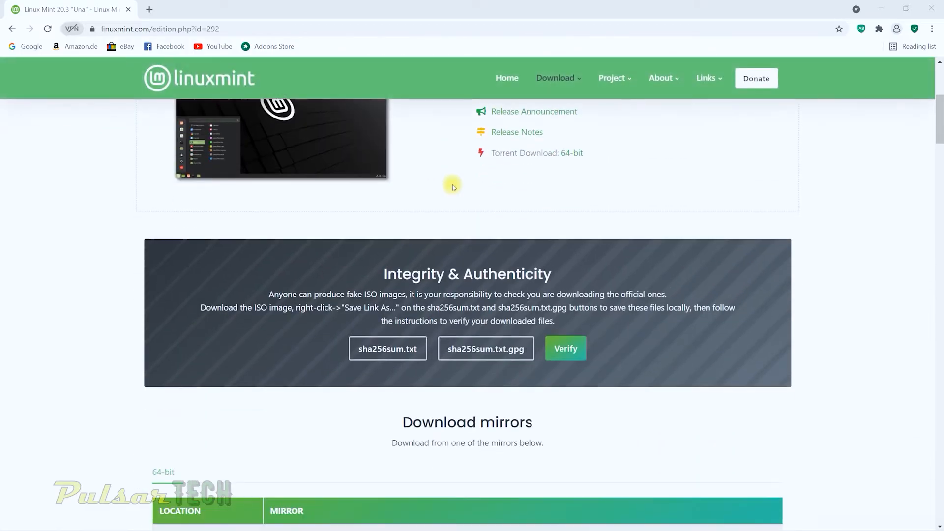
scroll("down", 3)
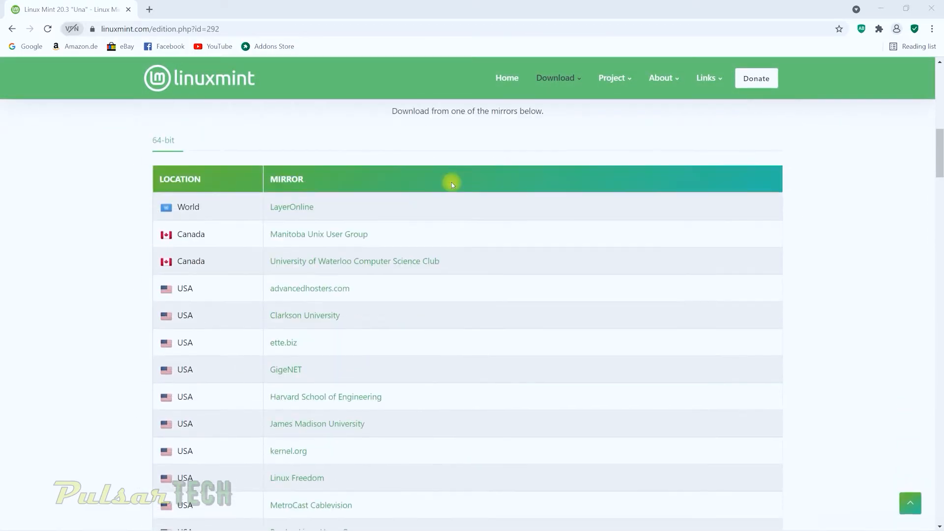
scroll("down", 3)
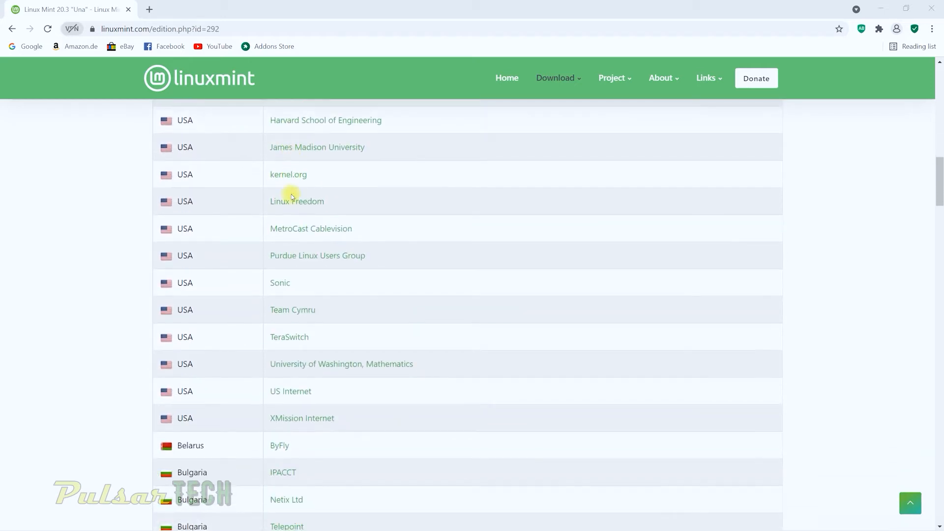
scroll("up", 3)
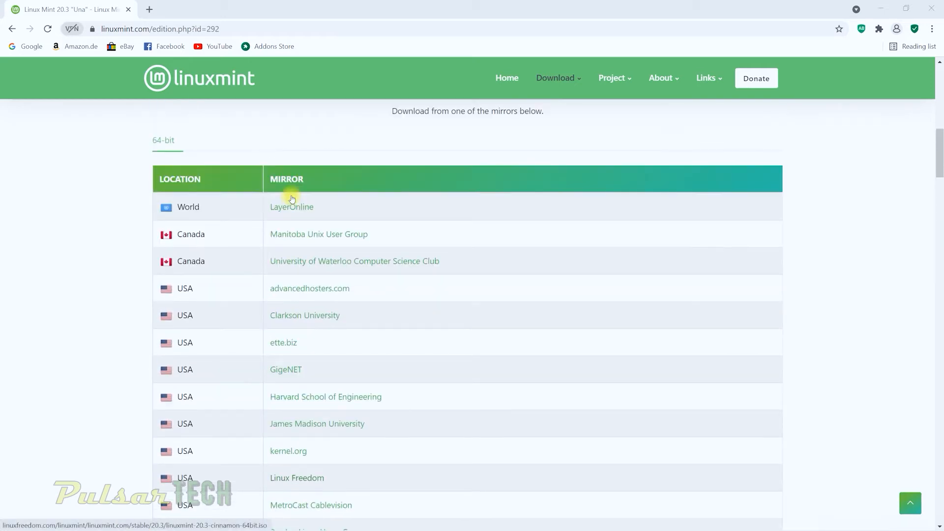
scroll("down", 3)
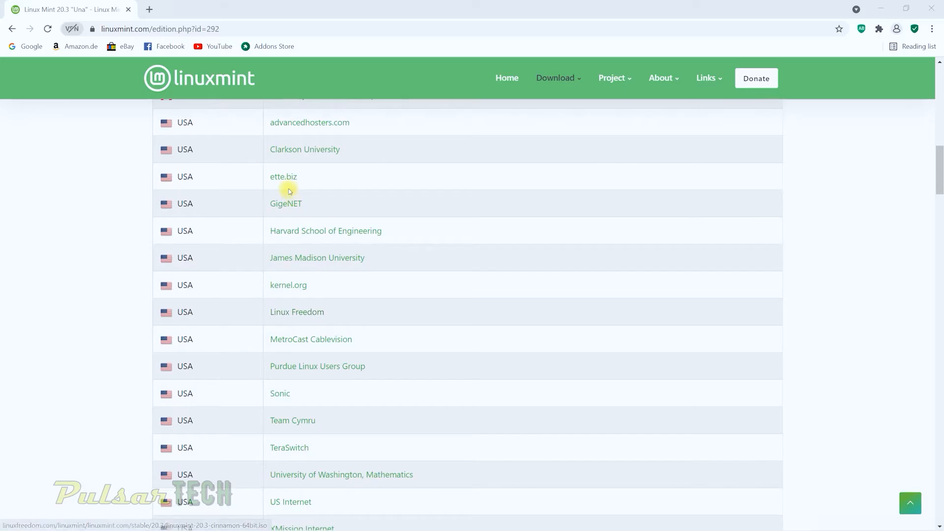
scroll("up", 3)
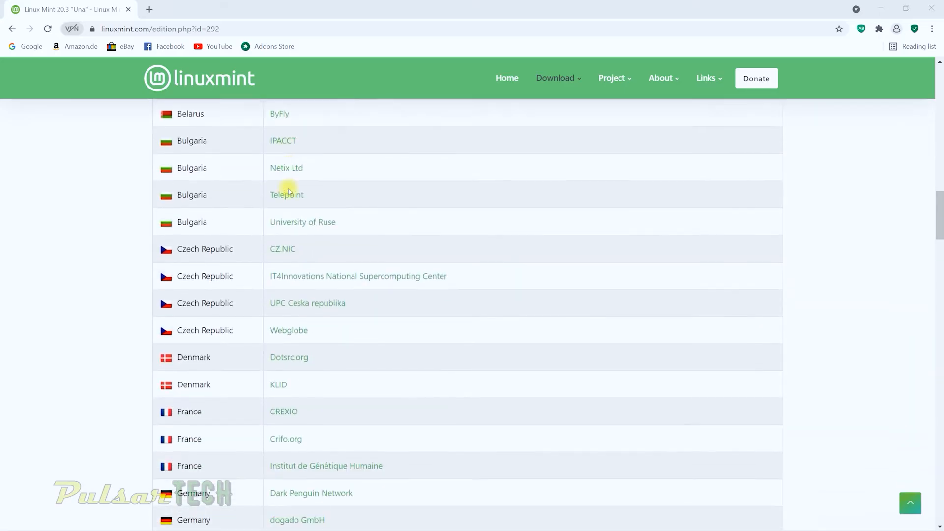
scroll("up", 3)
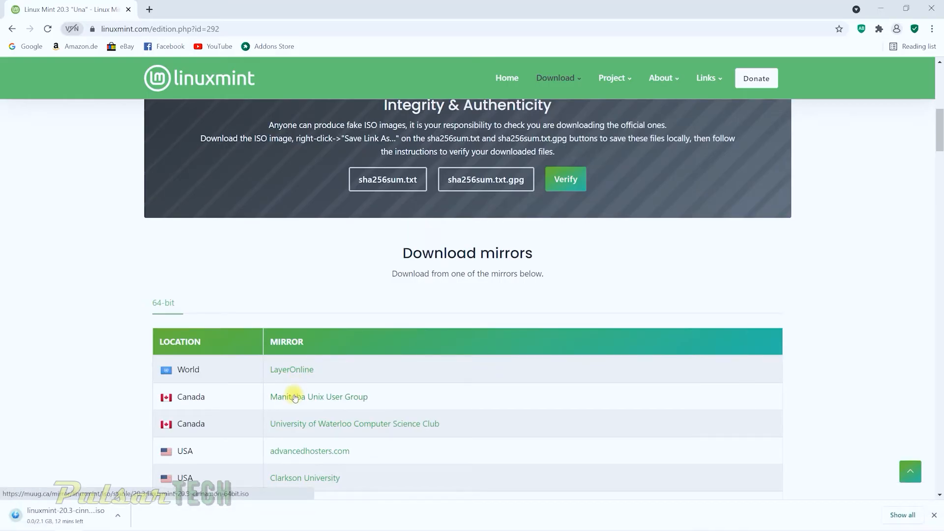
mouse_move(108, 317)
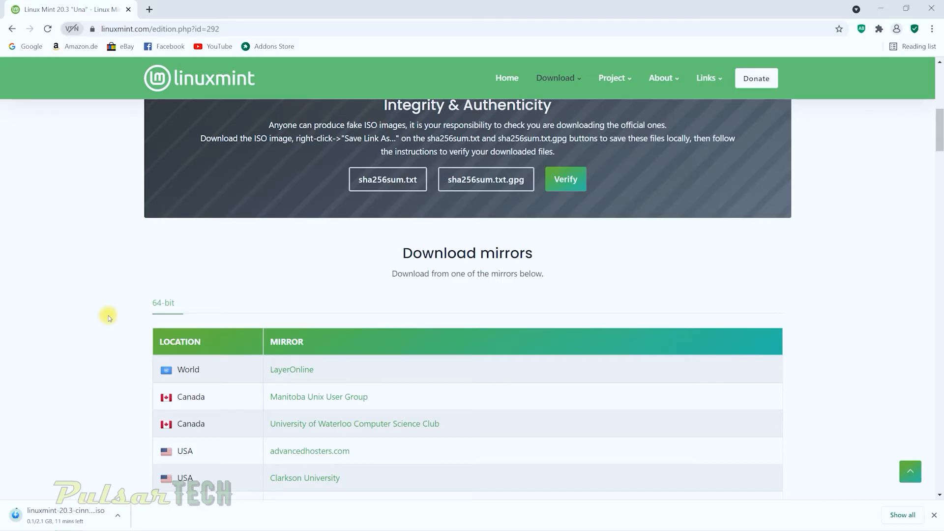
scroll("down", 3)
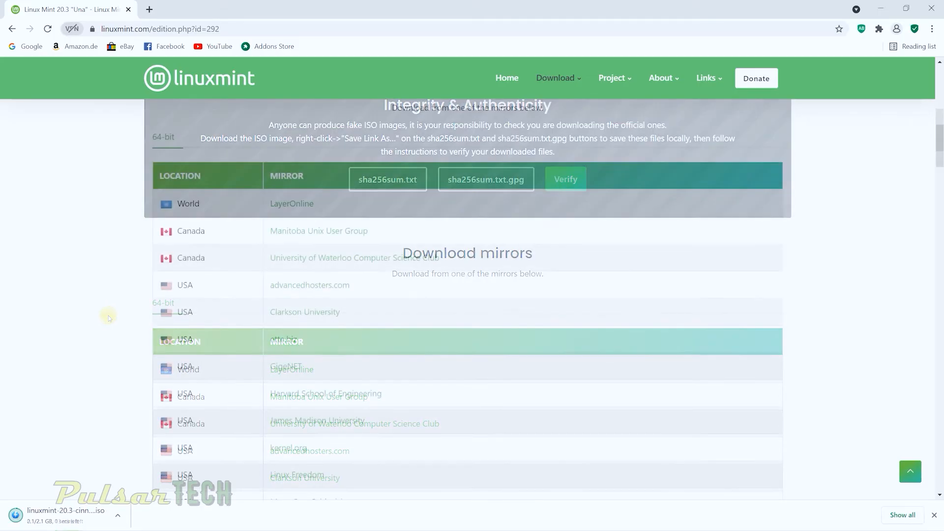
scroll("down", 3)
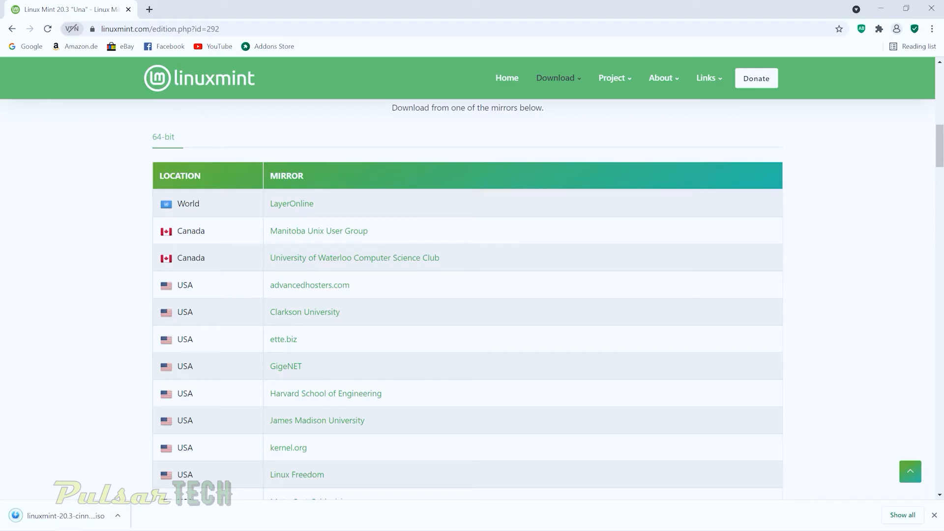
scroll("up", 3)
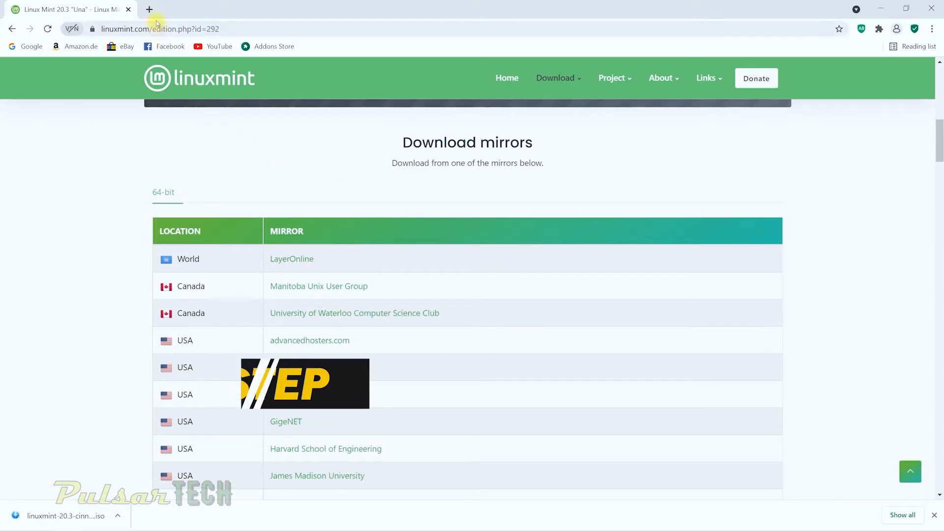
Step: In a new tab, Google 'balenaetcher' and go to the official balena.io/etcher site
left_click(148, 9)
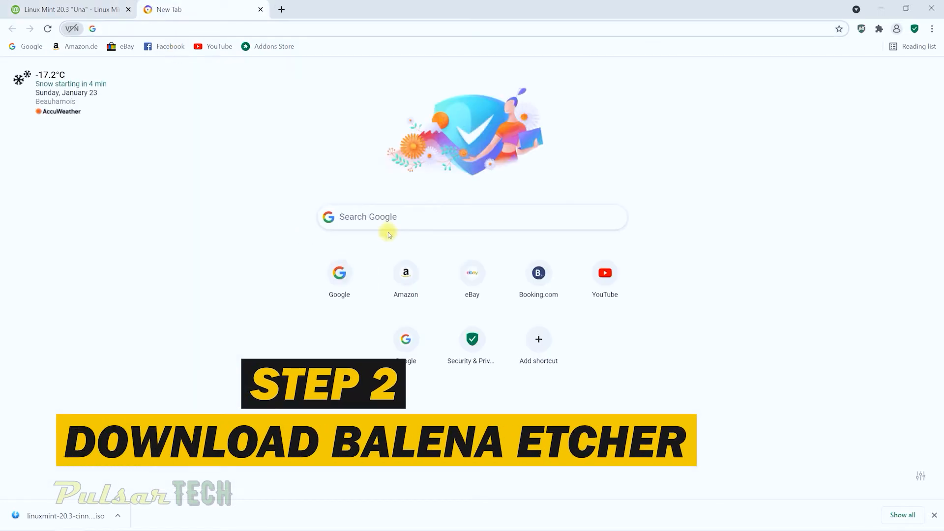
left_click(472, 216)
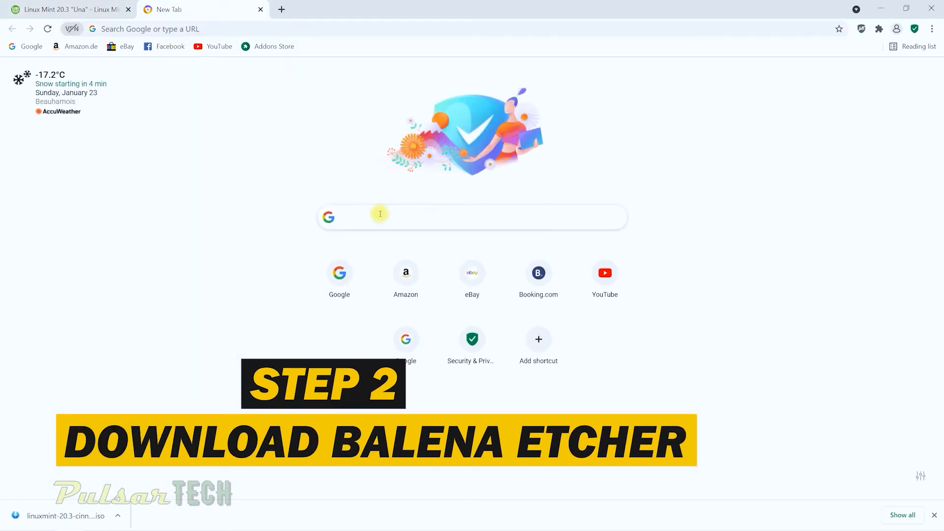
type("b")
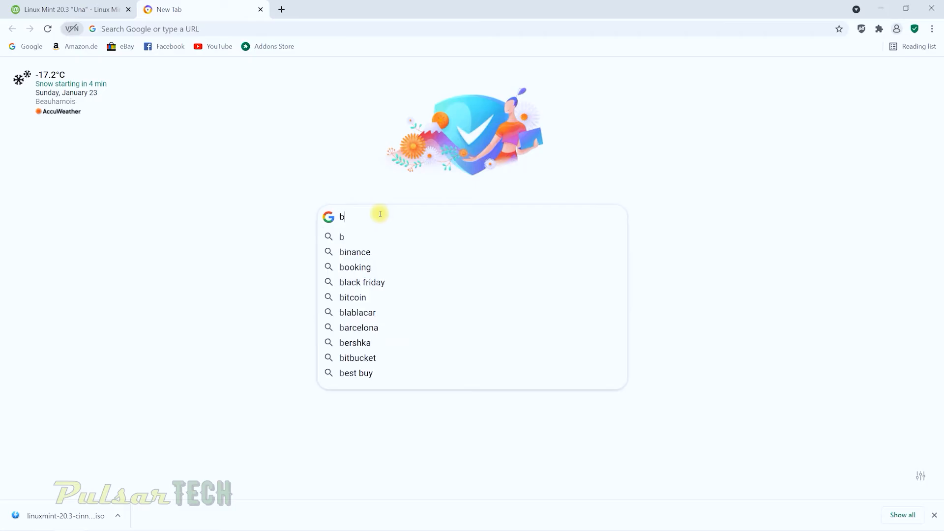
type("alenaetcher")
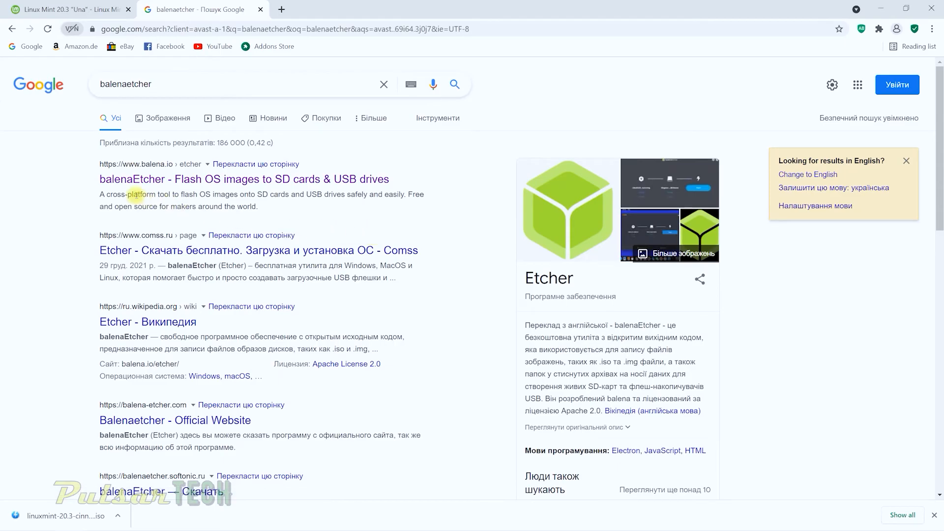
mouse_move(122, 179)
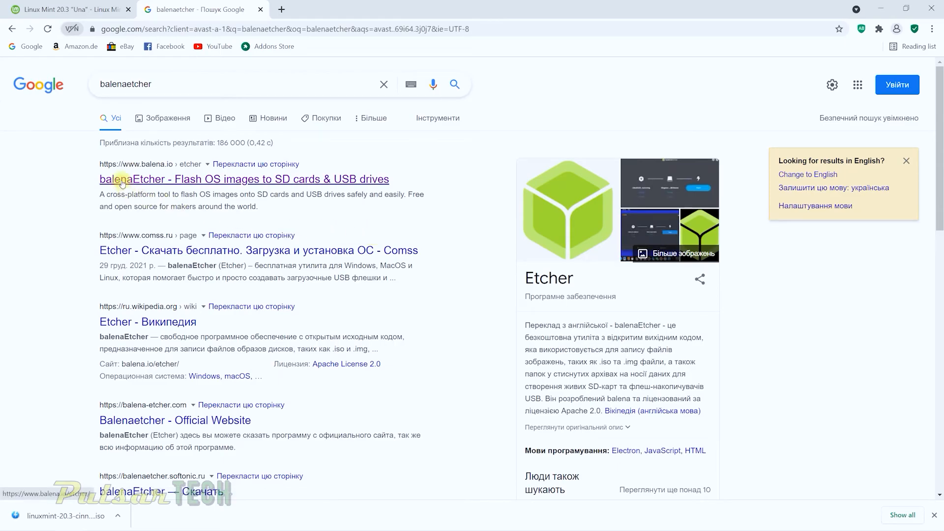
left_click(244, 179)
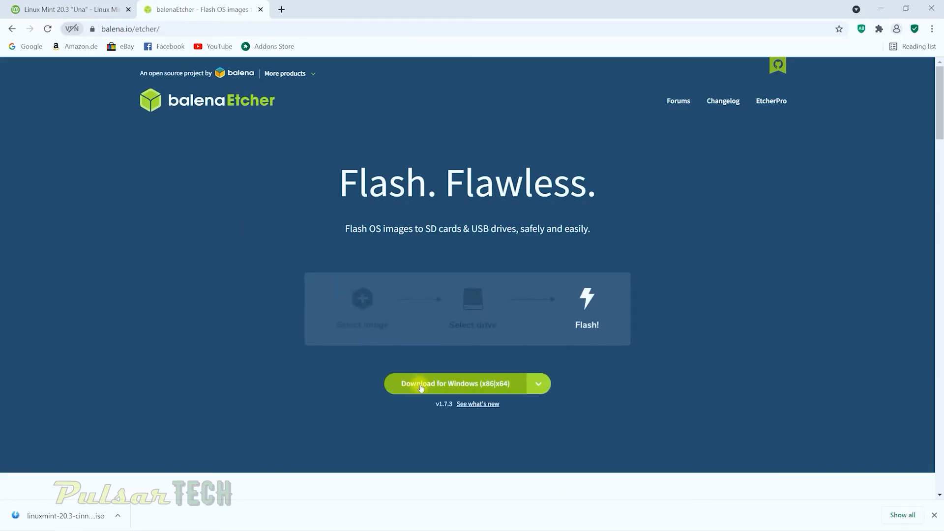
Step: Download balenaEtcher for Windows (x86|x64) from the platform options
left_click(538, 384)
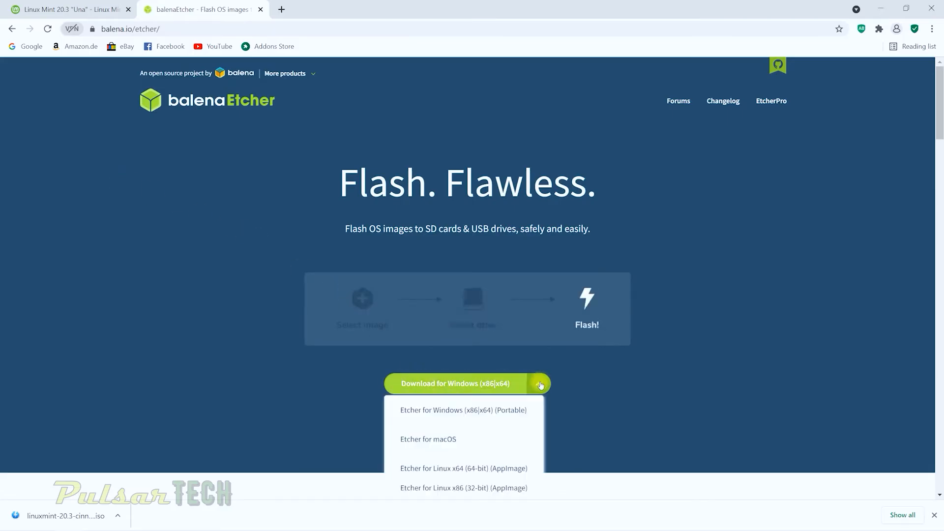
mouse_move(444, 440)
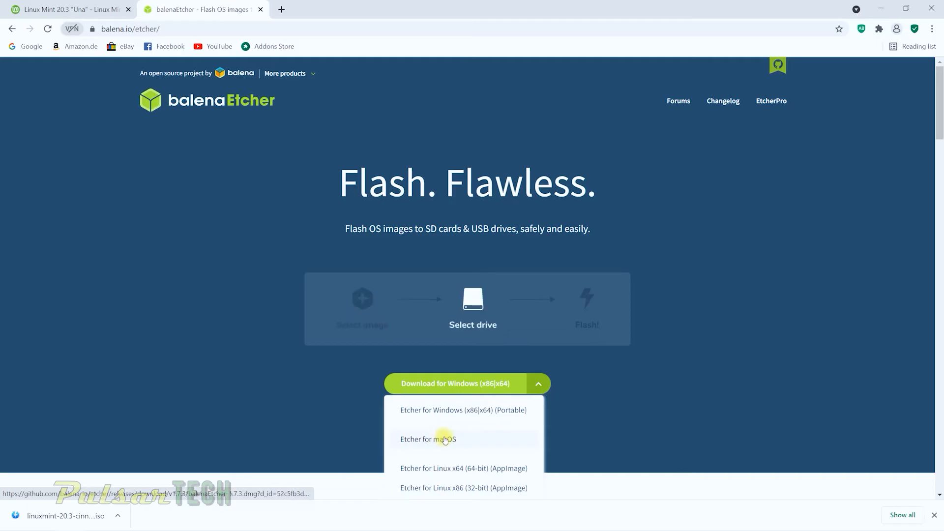
mouse_move(443, 439)
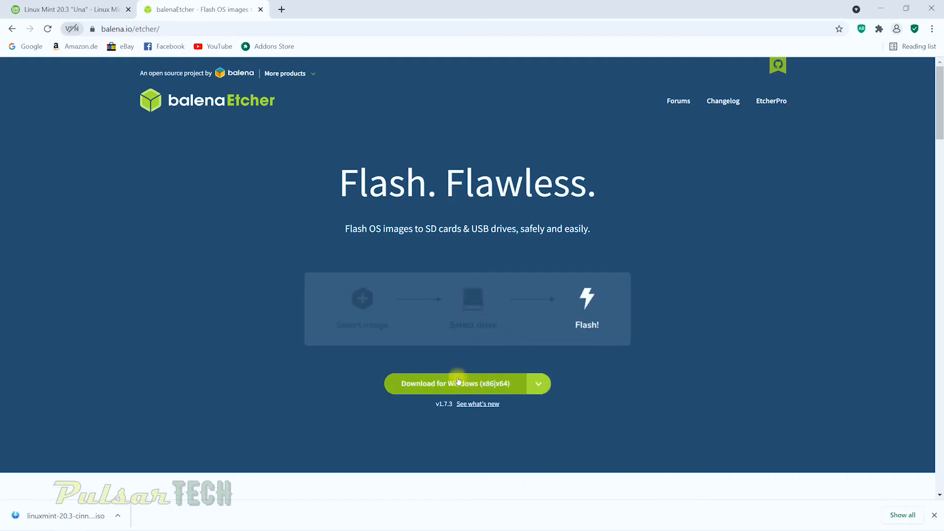
left_click(466, 384)
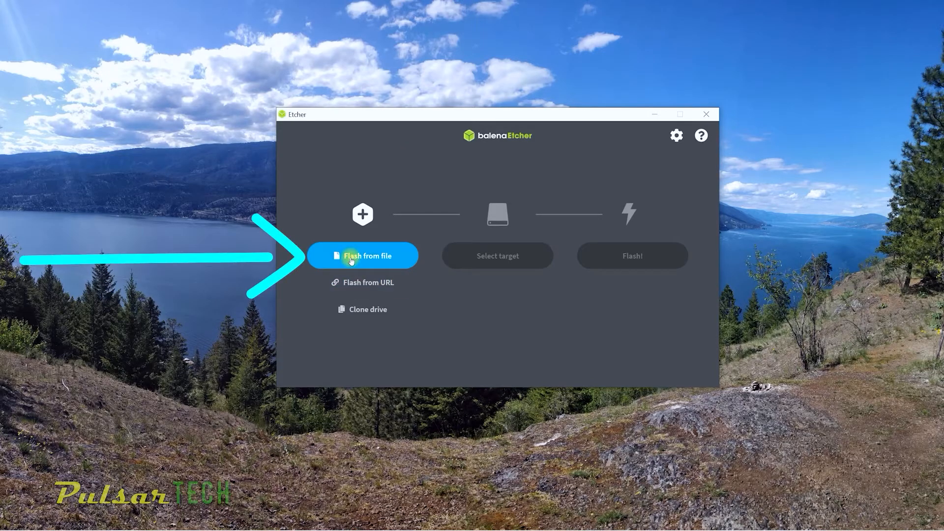
Step: Load the downloaded linuxmint-20.3-cinnamon-64bit ISO (2.25 GB) via Flash from file
left_click(363, 256)
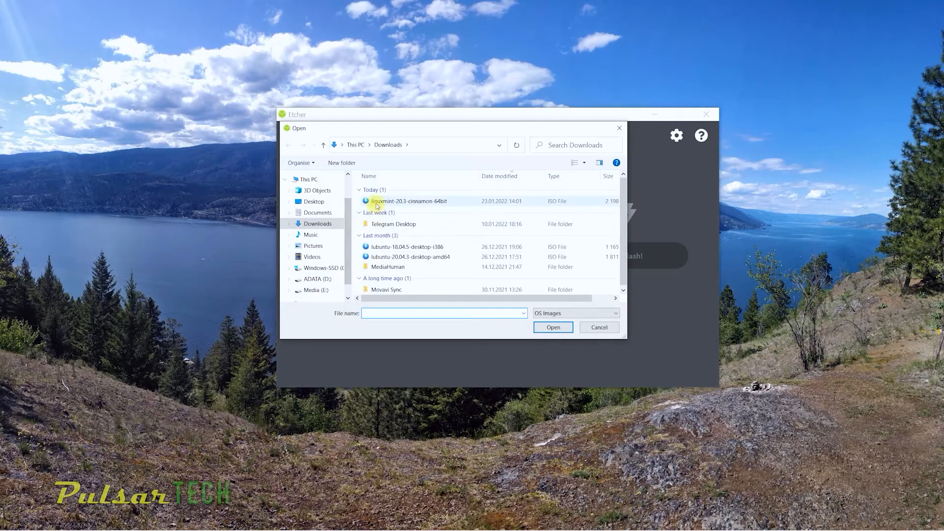
left_click(409, 201)
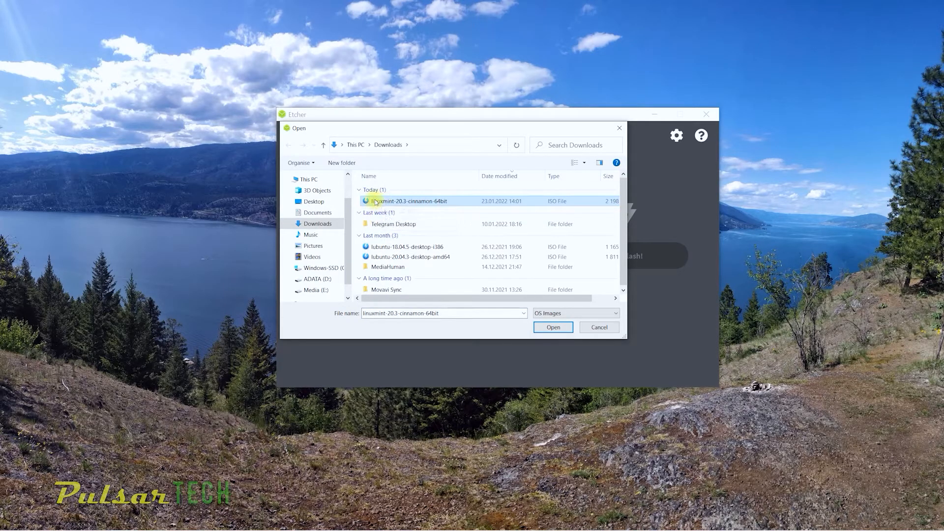
left_click(551, 326)
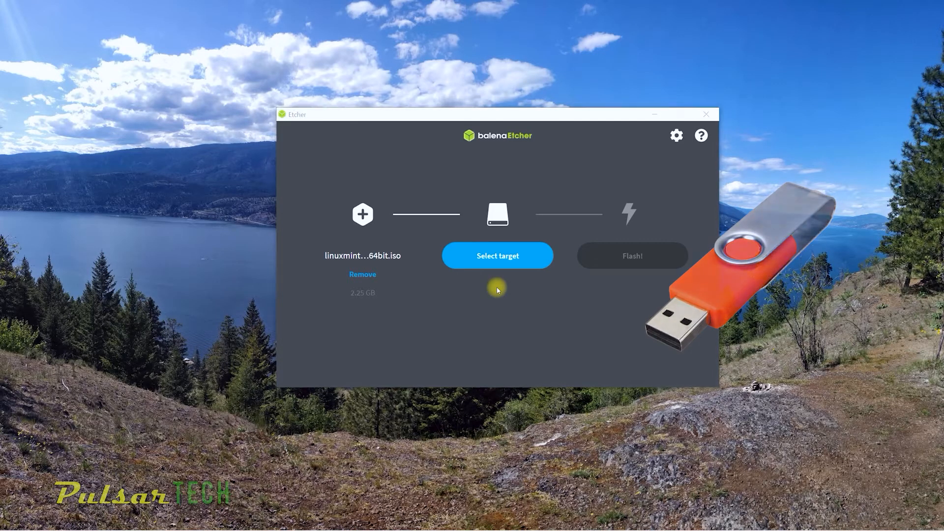
Step: Pick the 125 GB SanDisk Cruzer USB drive as the flash target
left_click(496, 255)
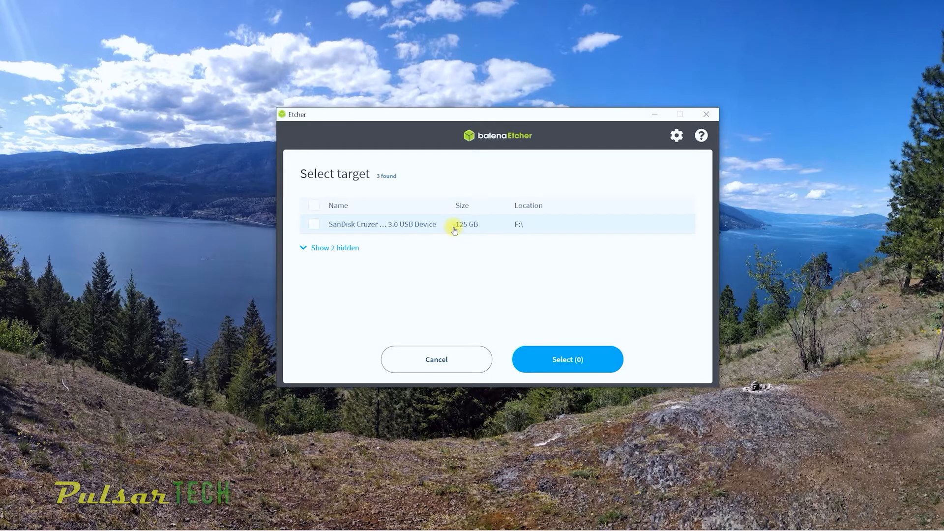
mouse_move(429, 235)
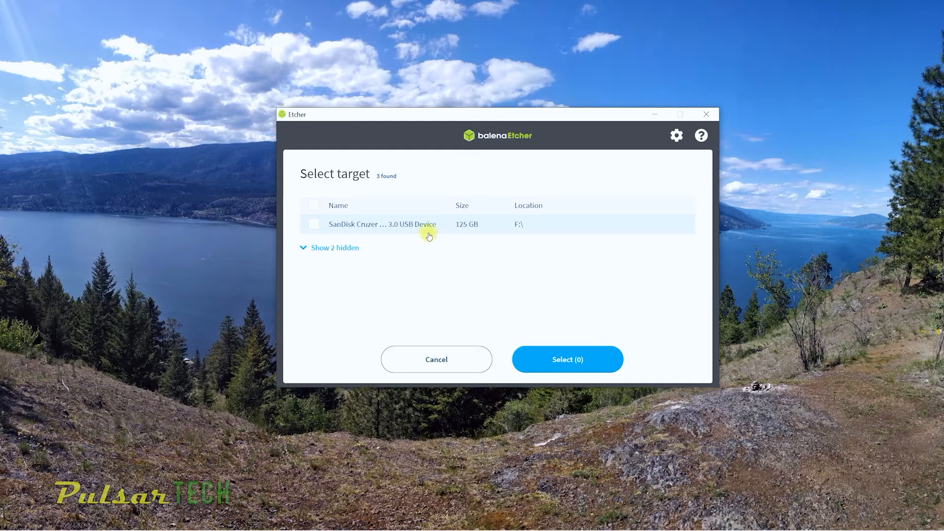
left_click(313, 224)
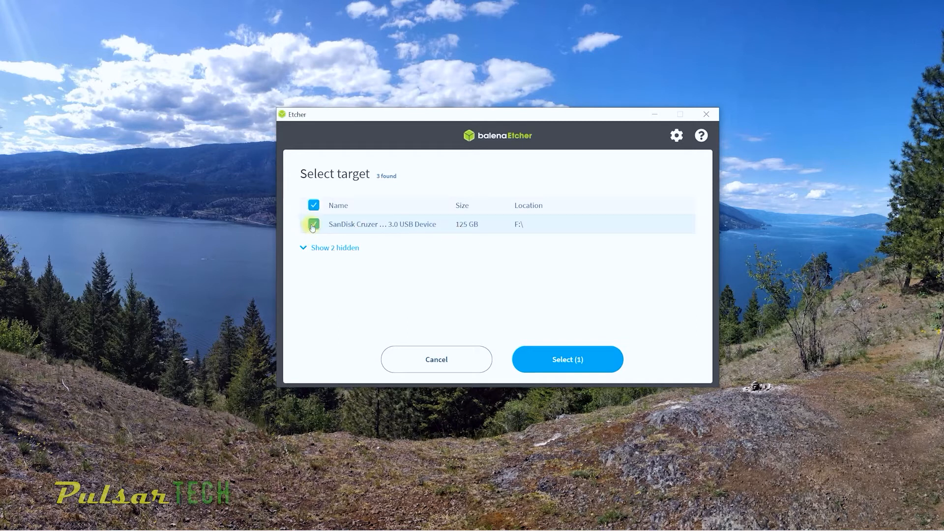
left_click(313, 225)
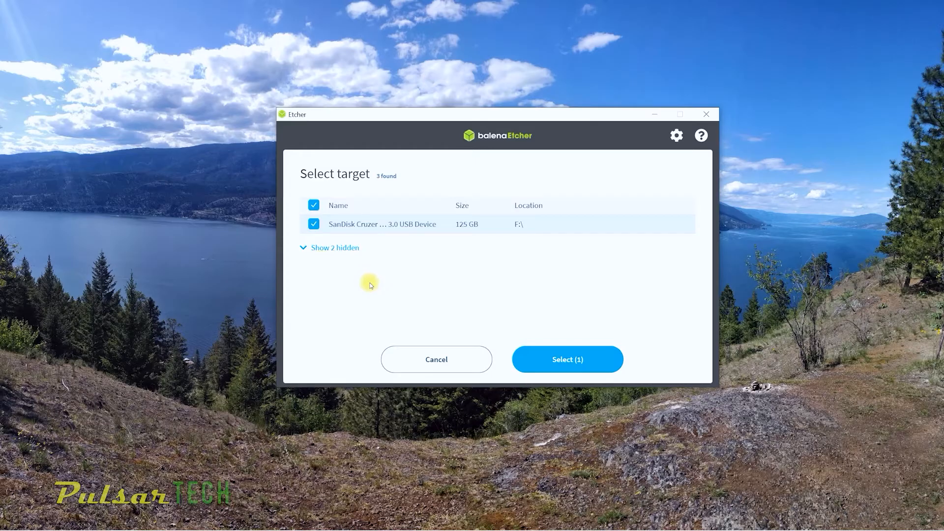
mouse_move(430, 307)
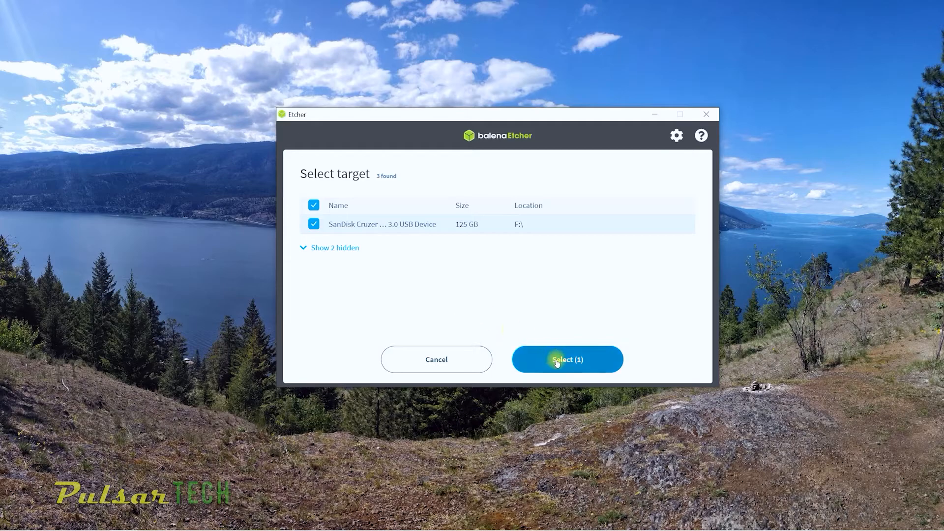
left_click(567, 360)
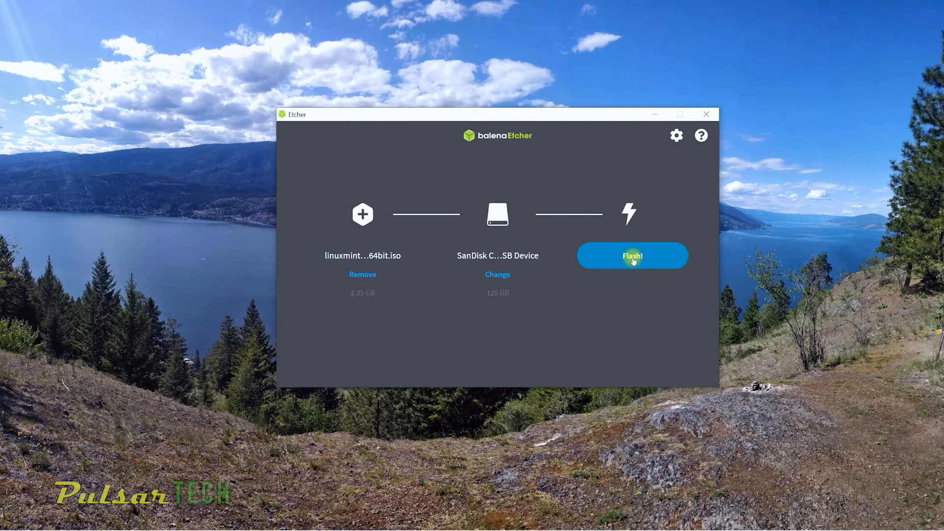
Step: Start flashing the Linux Mint ISO onto the SanDisk USB drive
left_click(632, 255)
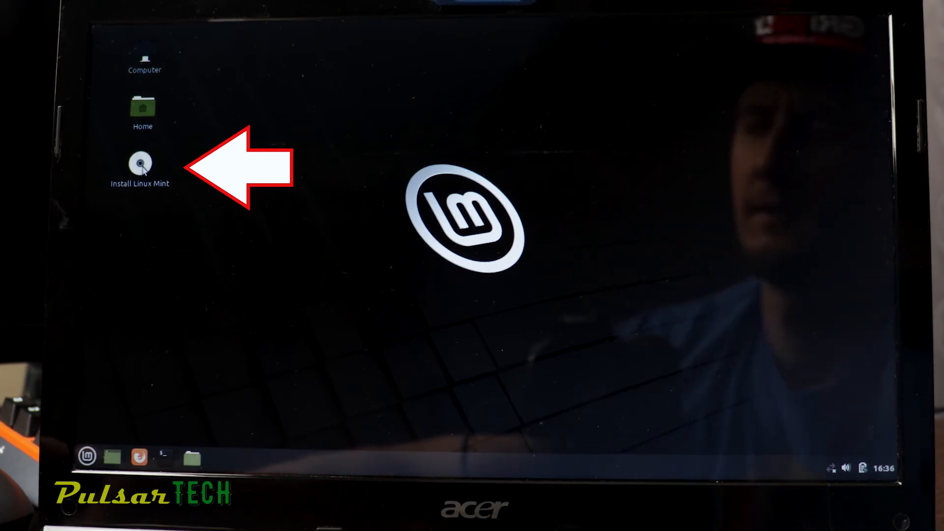
Step: Launch 'Install Linux Mint' and keep English language and English (US) keyboard layout
double_click(139, 162)
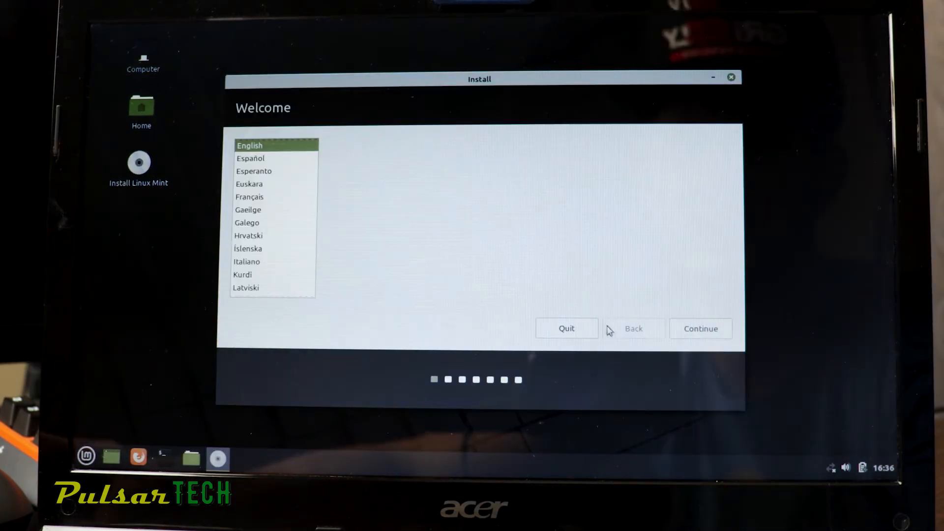
mouse_move(187, 106)
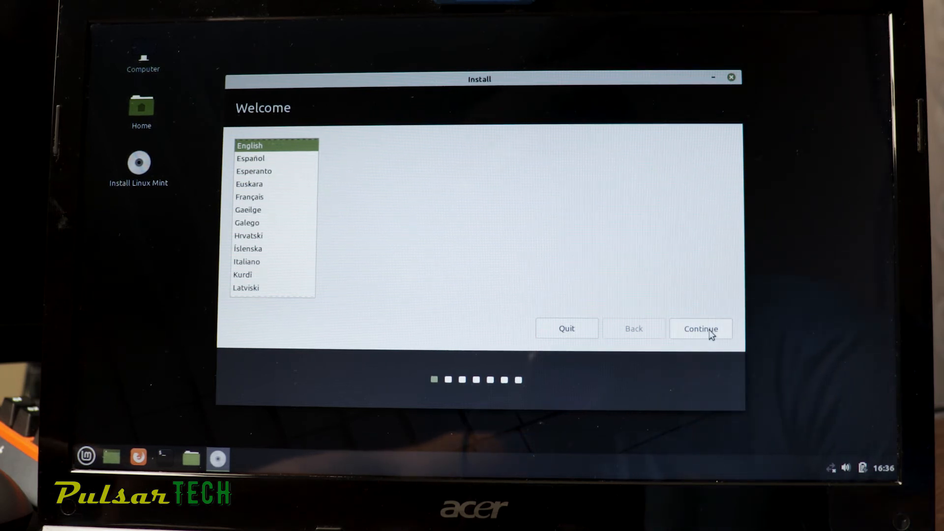
left_click(701, 329)
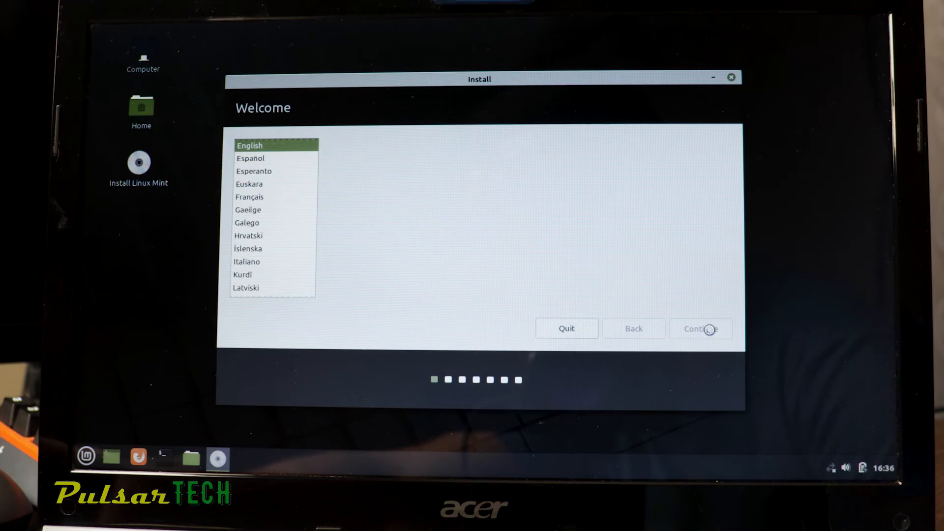
left_click(700, 328)
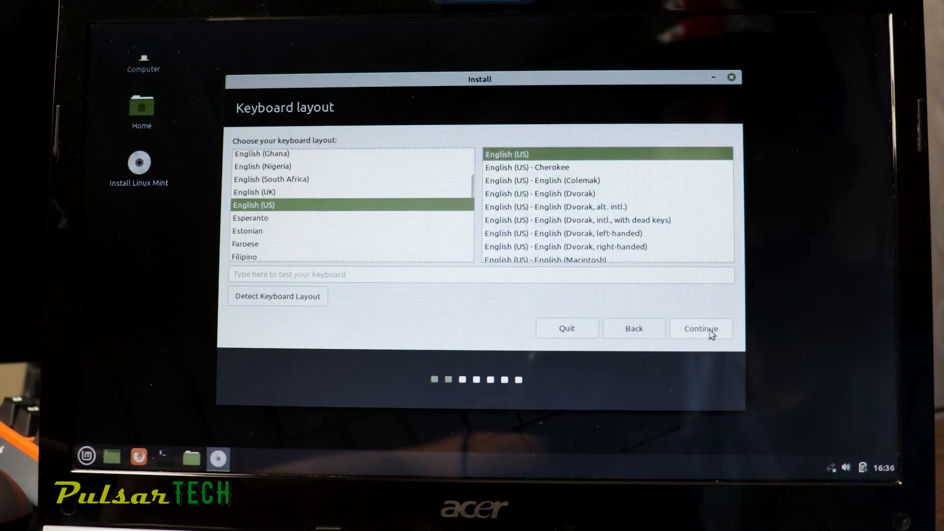
mouse_move(416, 213)
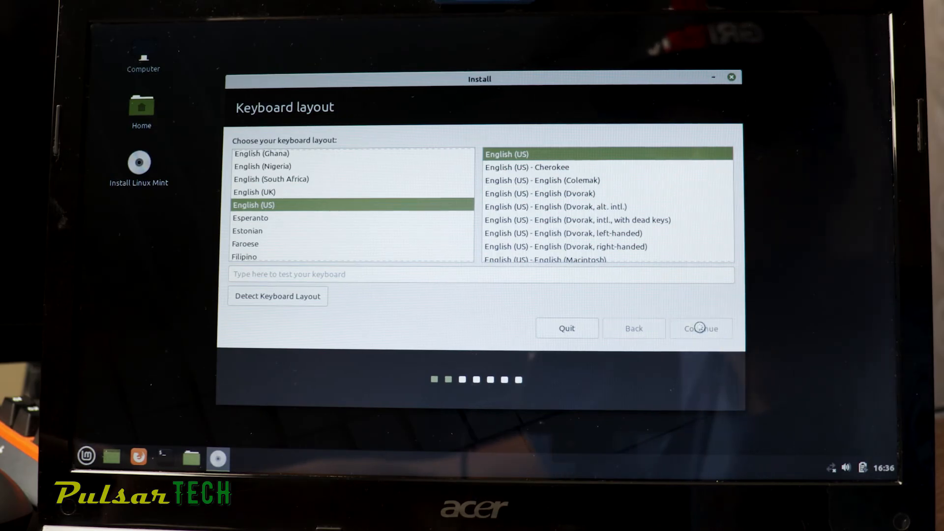
left_click(701, 329)
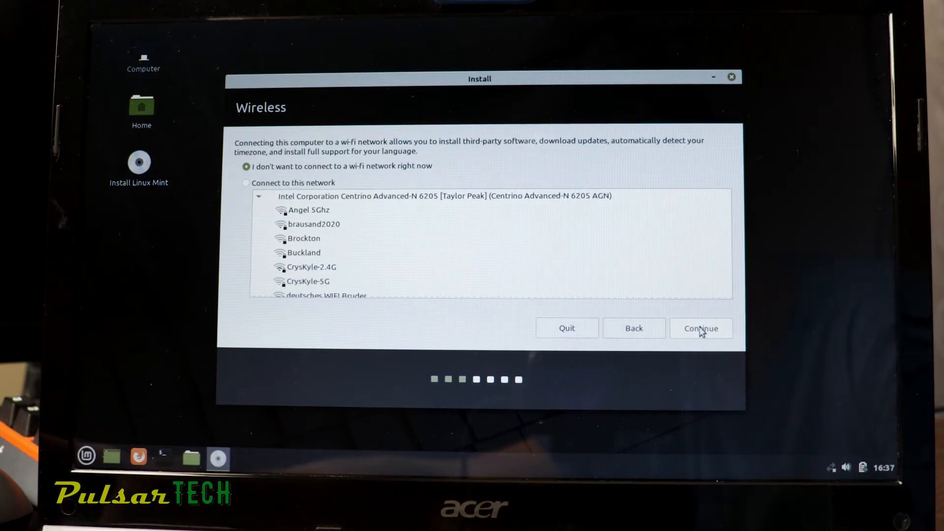
mouse_move(354, 254)
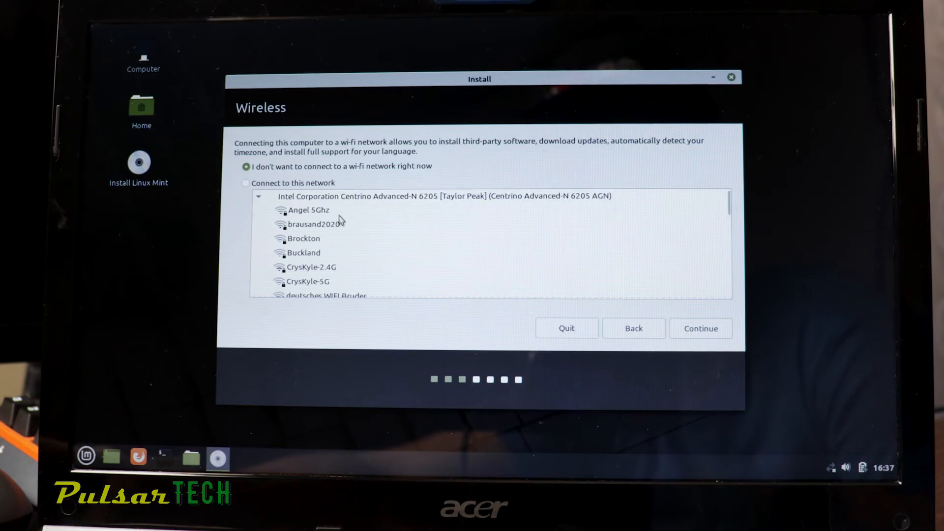
Step: Join the shaw-5560-5G Wi-Fi network with its password and continue past wireless setup
scroll("down", 3)
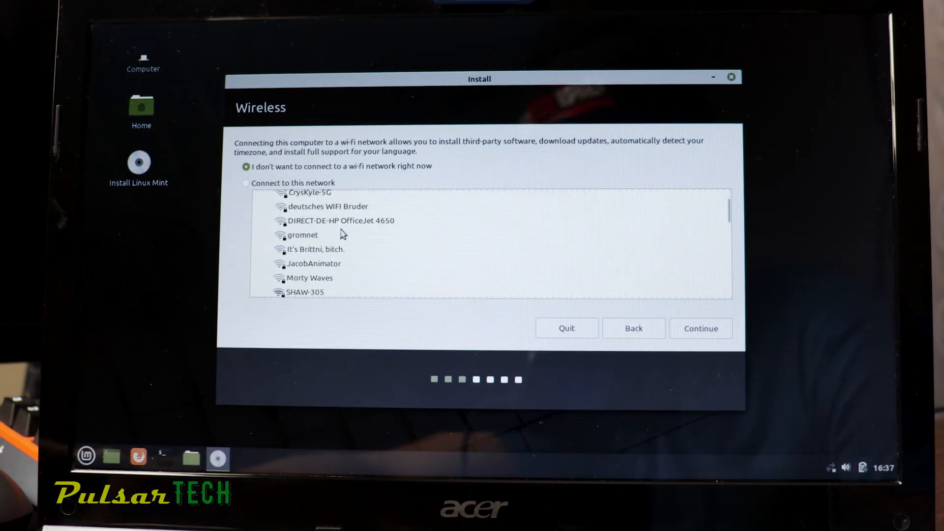
scroll("down", 3)
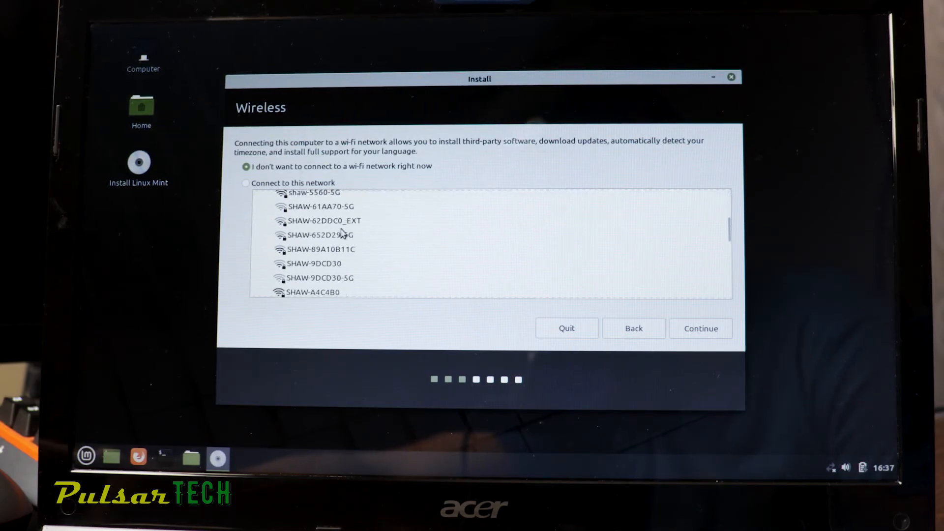
scroll("down", 3)
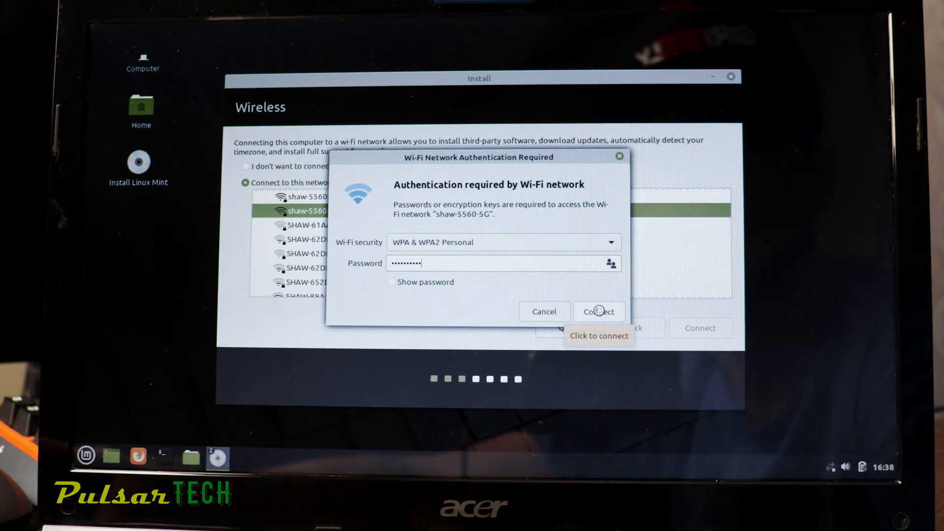
left_click(599, 312)
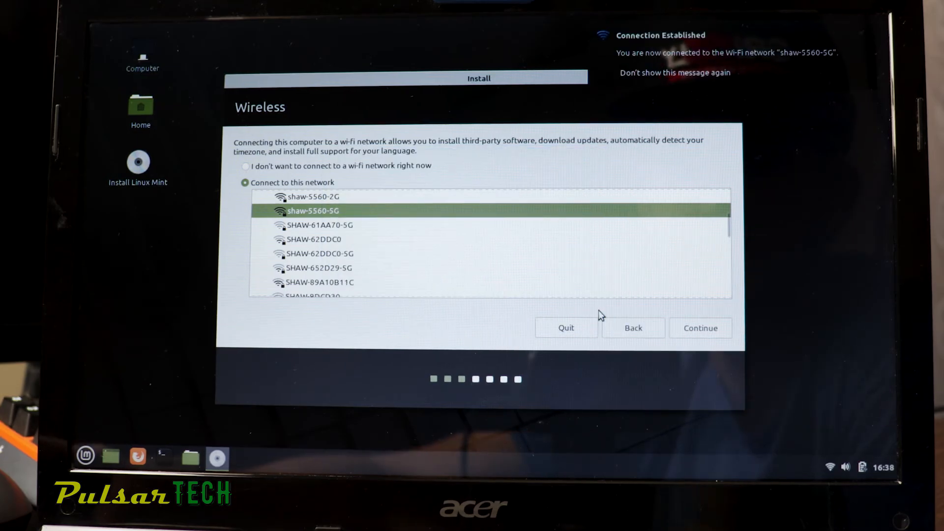
left_click(700, 329)
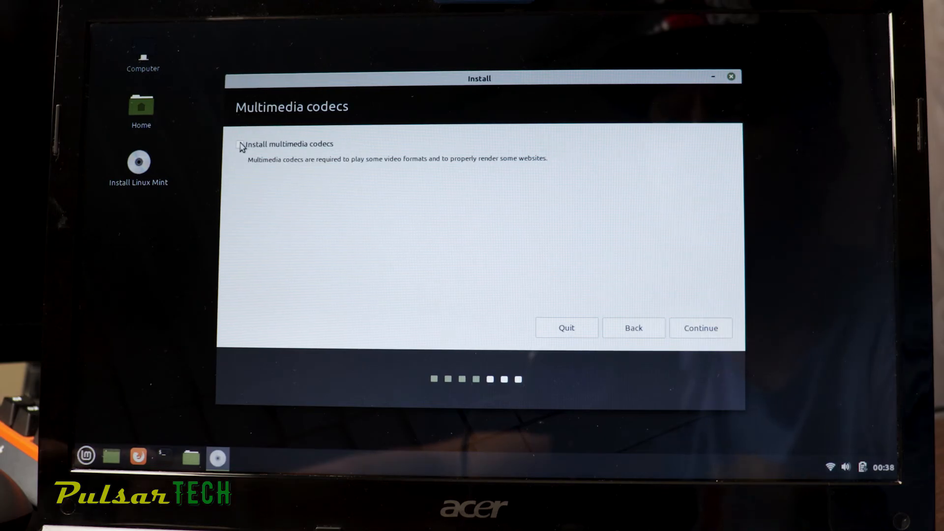
Step: Opt in to multimedia codecs and choose 'Something else' for manual partitioning
left_click(239, 144)
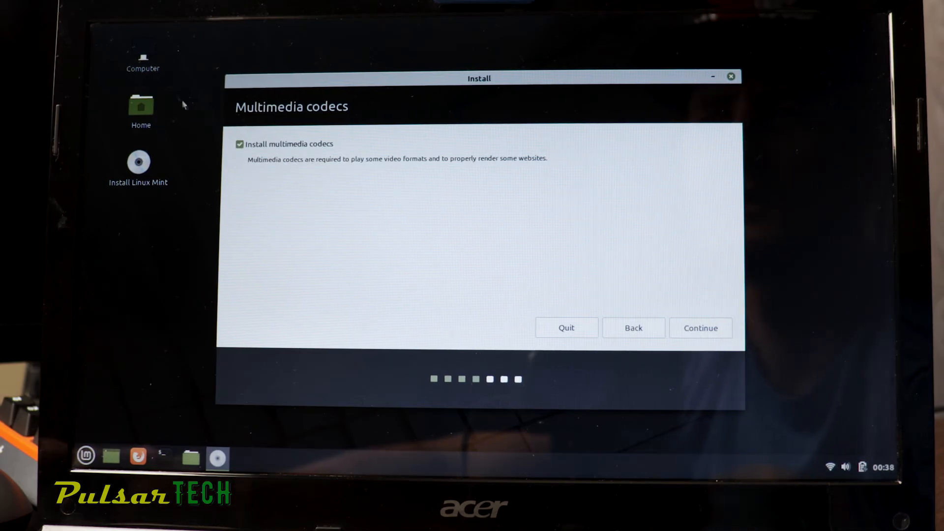
left_click(700, 328)
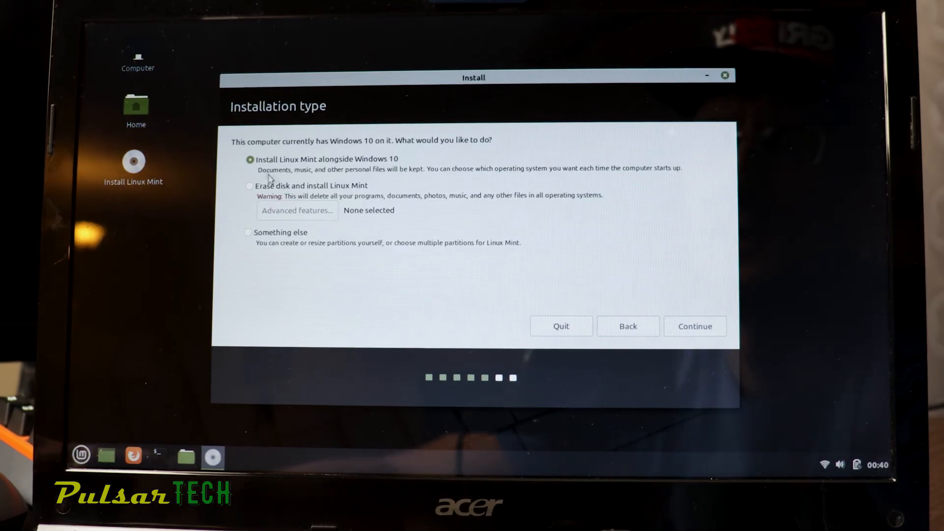
mouse_move(681, 181)
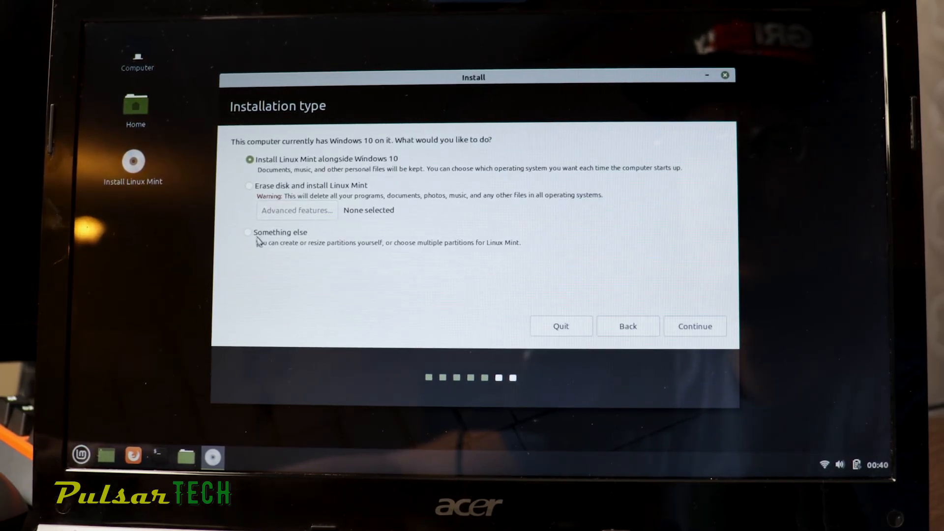
left_click(248, 232)
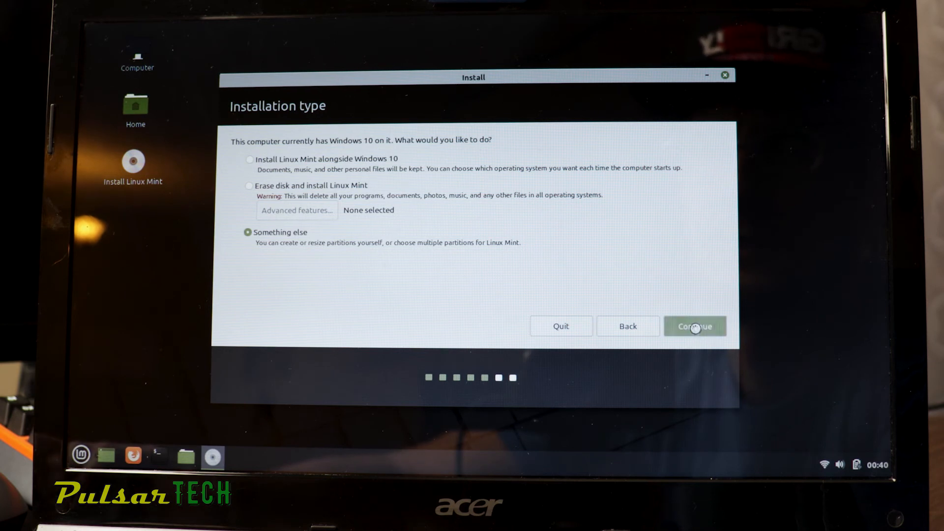
Step: Set the 107 GB /dev/sda3 partition as formatted ext4 root with the boot loader on /dev/sda3
left_click(694, 326)
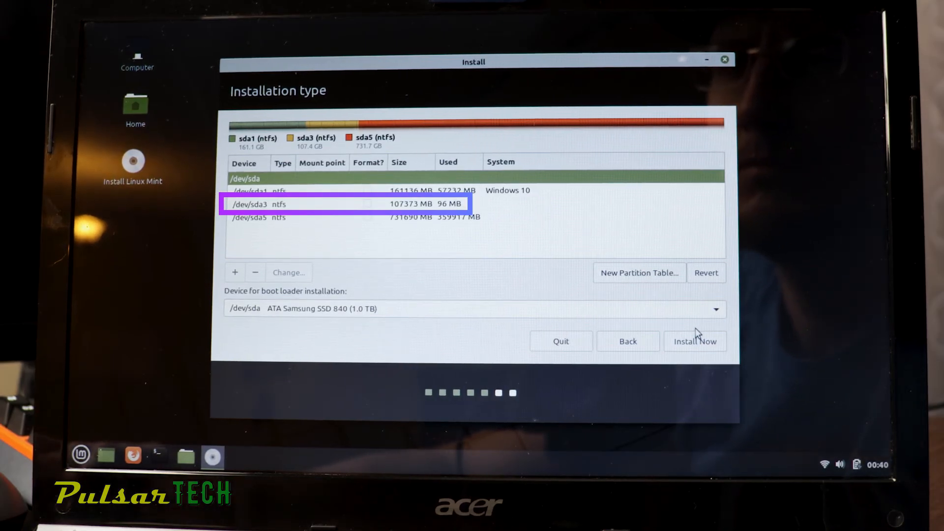
mouse_move(422, 244)
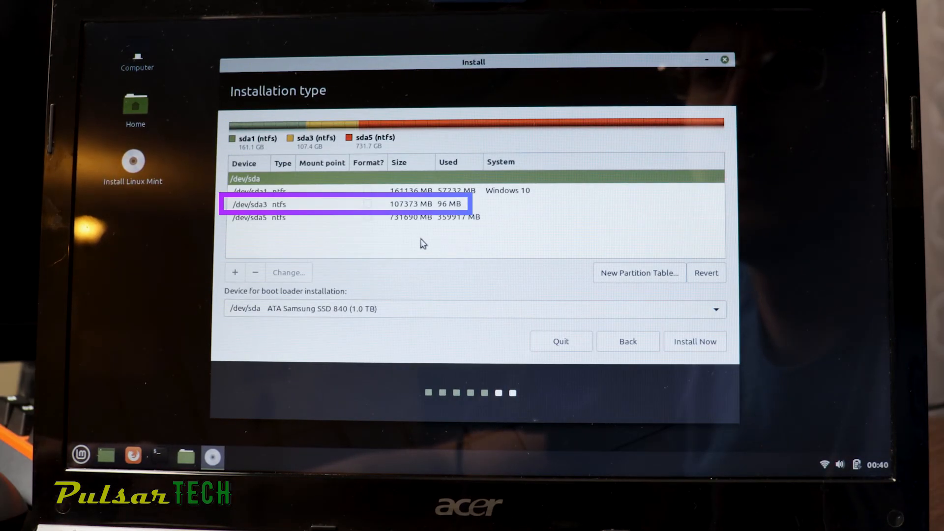
mouse_move(353, 216)
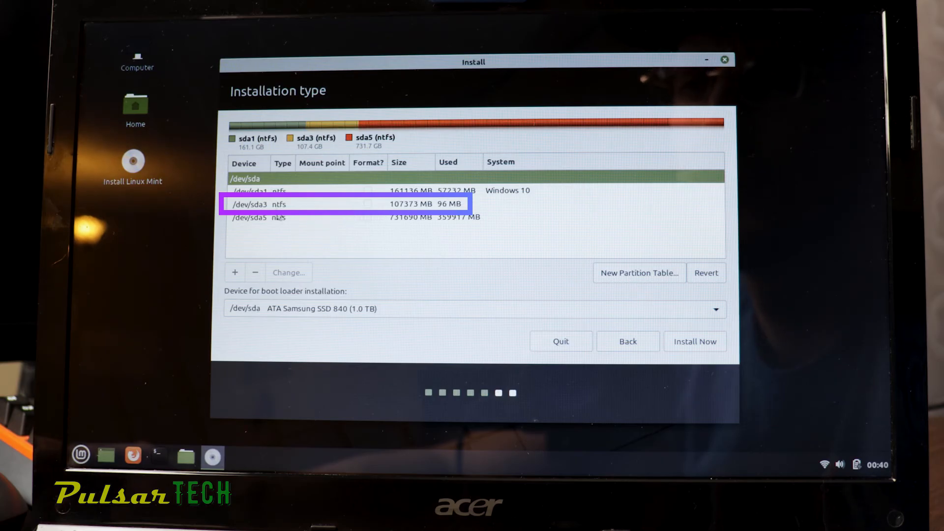
left_click(715, 309)
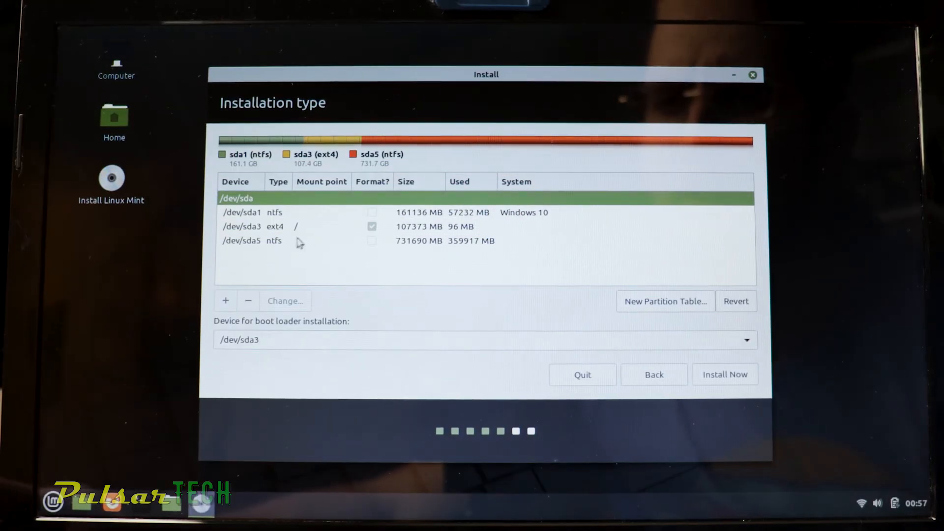
Step: Confirm /dev/sda3 stays an Ext4 journaling root partition and start Install Now
left_click(284, 301)
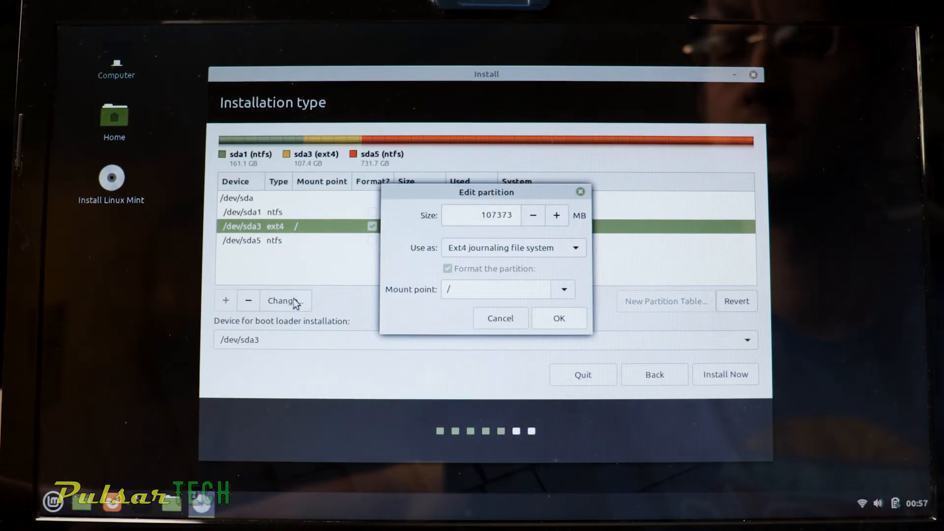
left_click(572, 248)
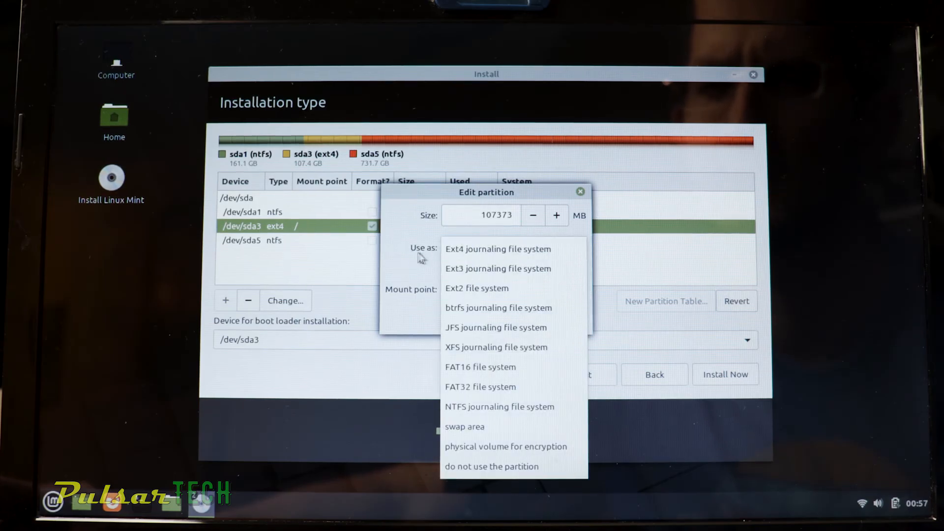
left_click(498, 248)
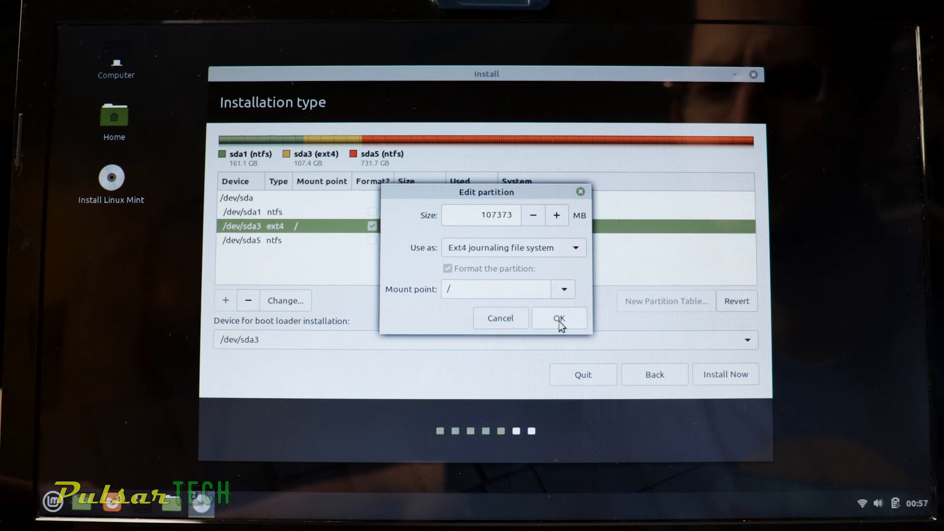
left_click(560, 318)
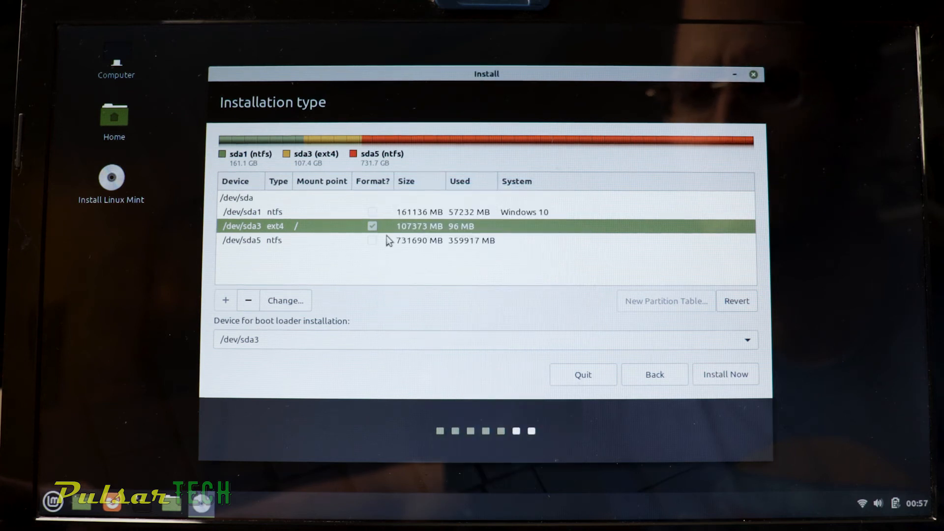
mouse_move(345, 234)
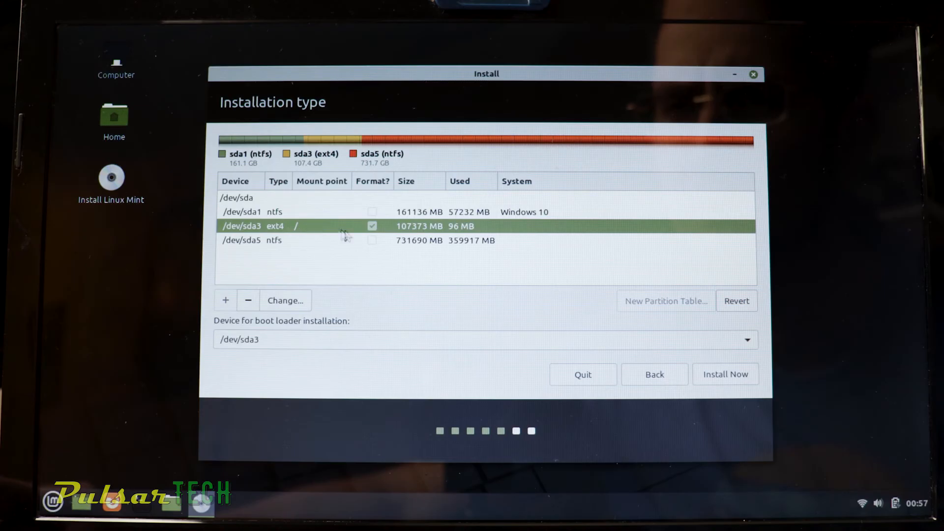
mouse_move(476, 378)
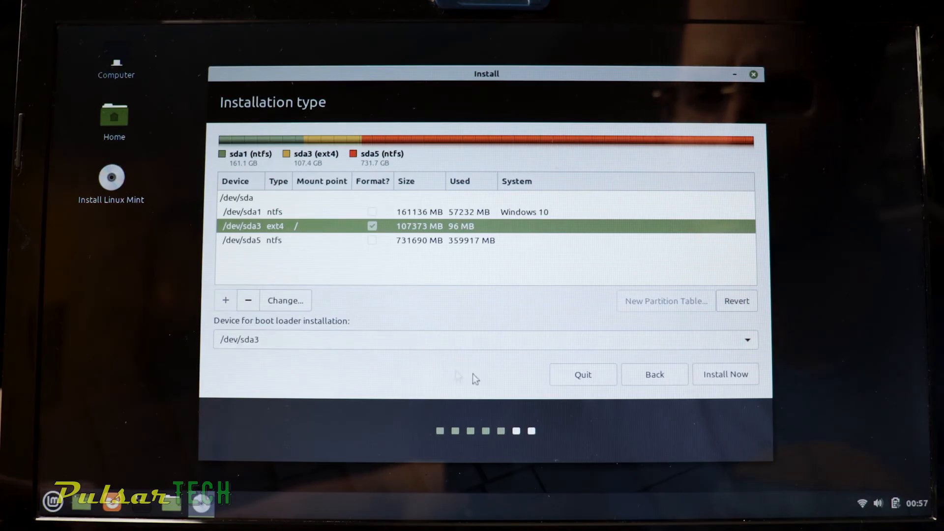
left_click(726, 374)
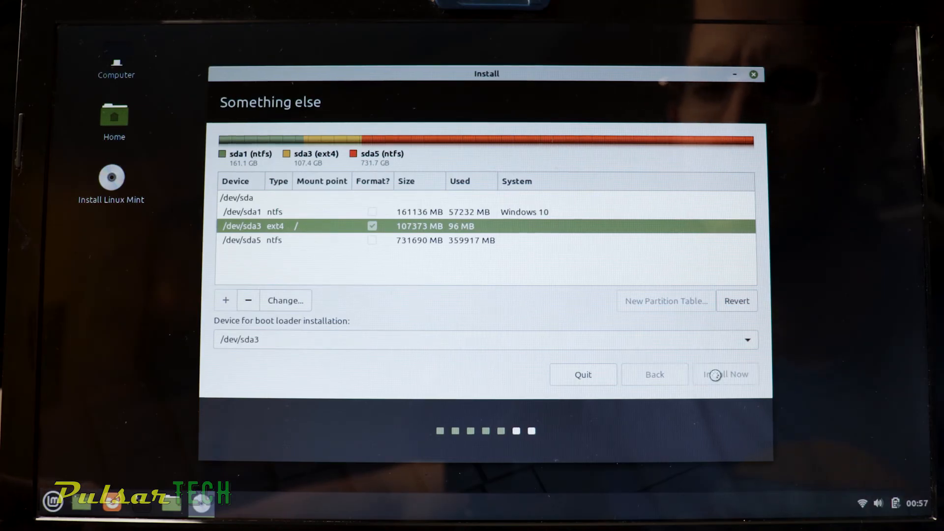
Step: Approve writing the partition changes to disk, reaching the time zone page with Vancouver
left_click(726, 373)
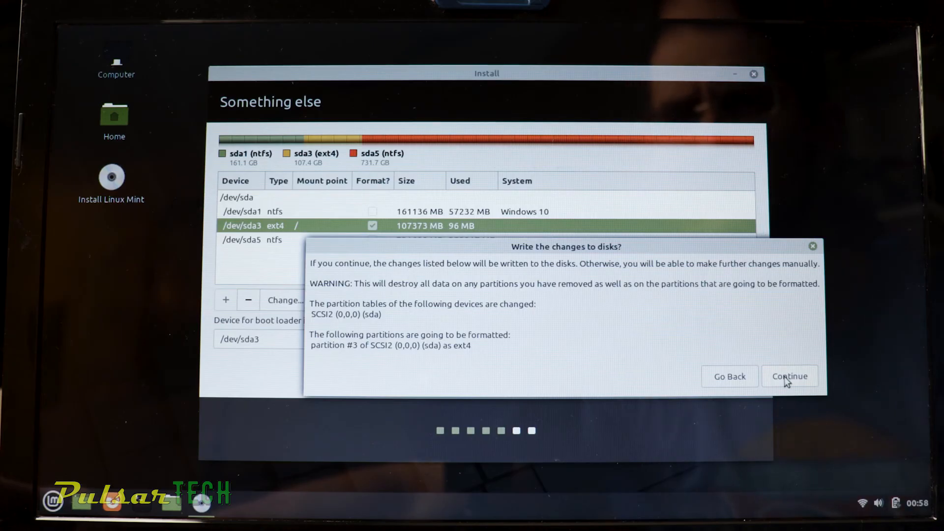
left_click(790, 377)
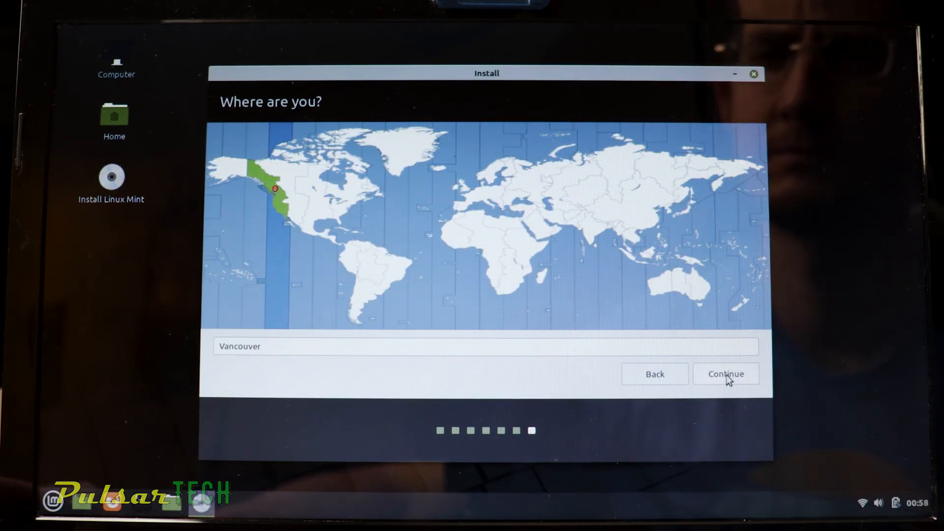
Step: Accept Vancouver, enter the 'ulsarTec' account details and turn on home-folder encryption
left_click(726, 374)
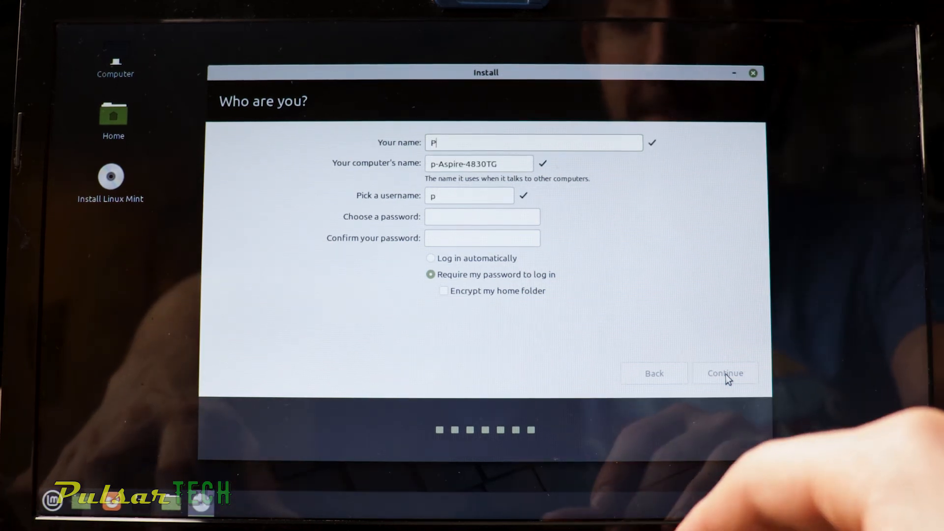
type("ulsarTech")
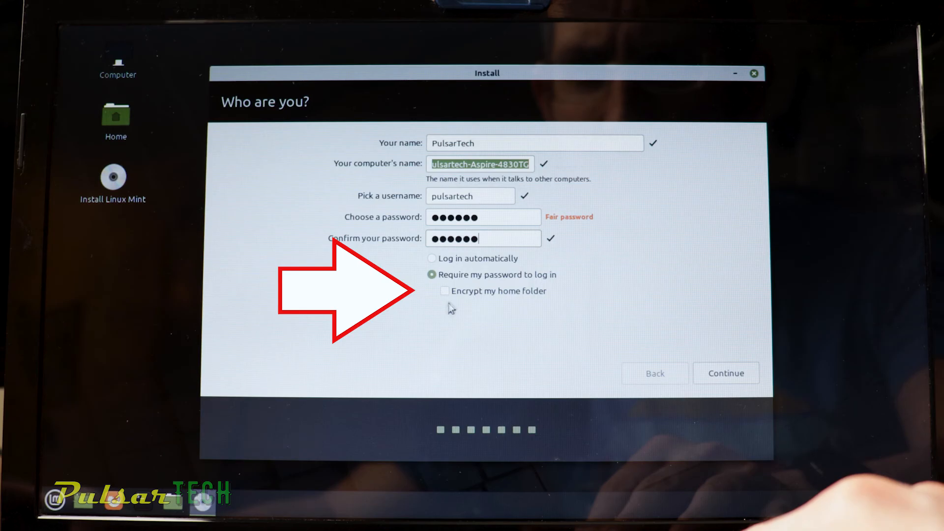
left_click(445, 291)
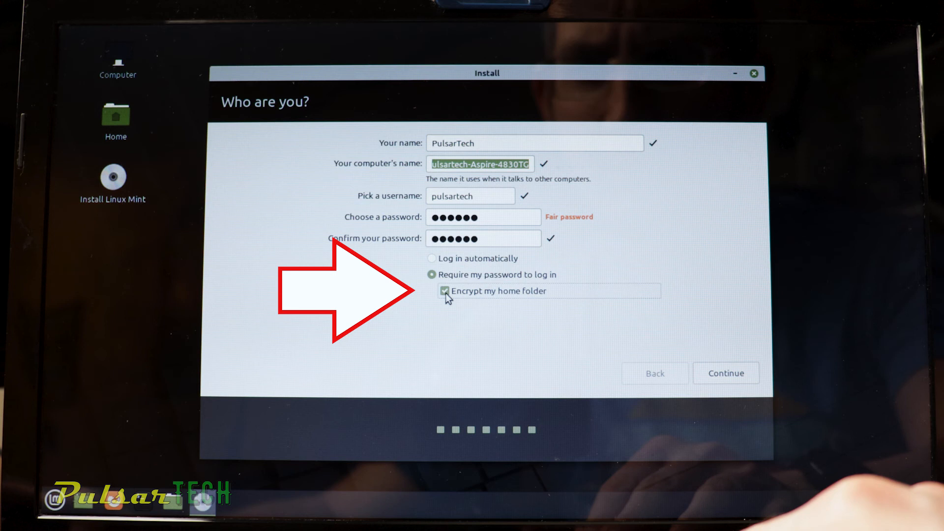
mouse_move(709, 378)
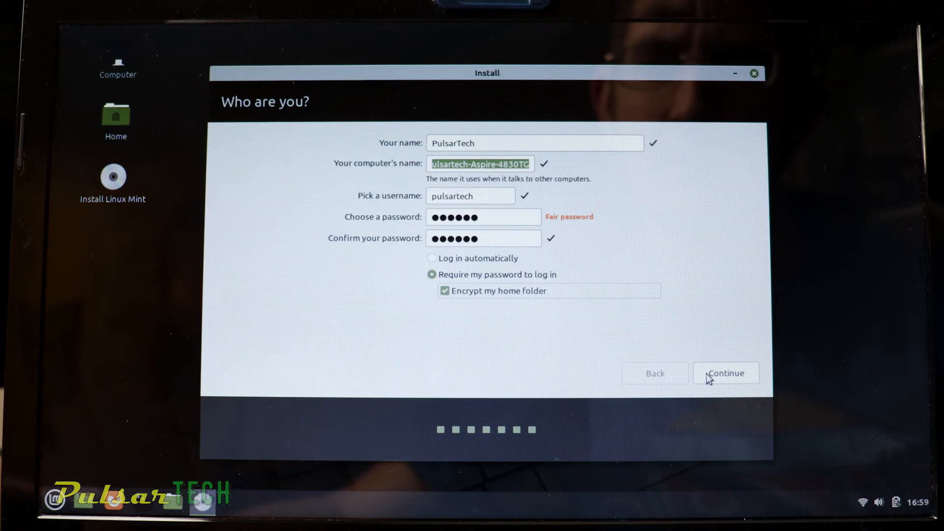
Step: Submit the account details to install, then Restart Now into the new Linux Mint system
left_click(725, 373)
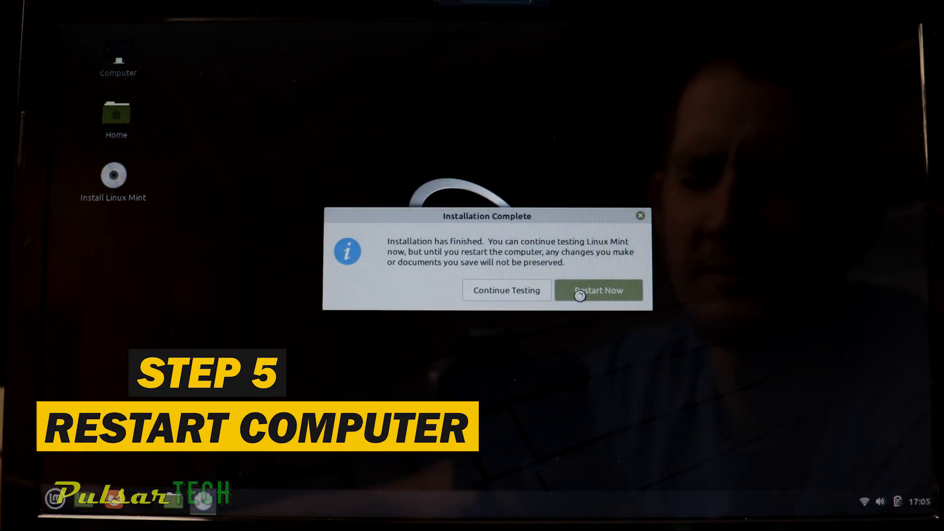
left_click(599, 290)
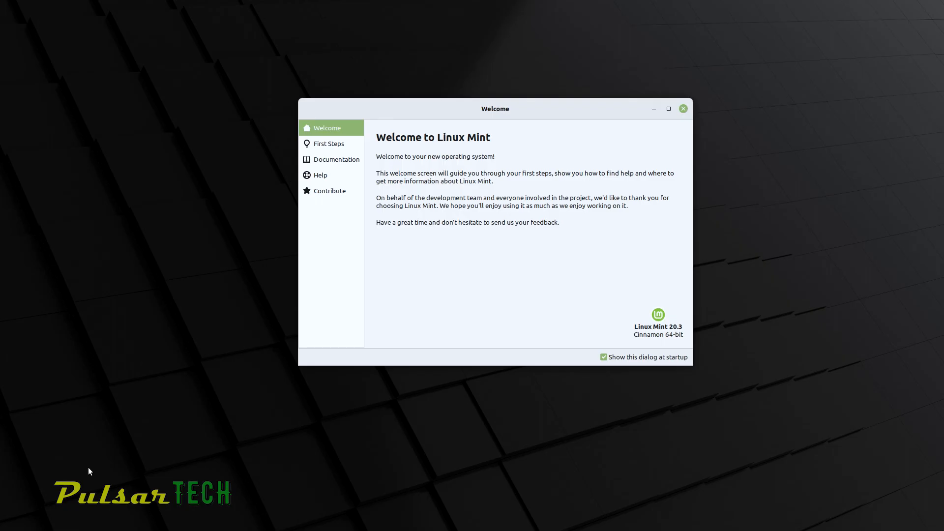
Step: In First Steps, switch to the dark theme and try blue then another accent colour
left_click(329, 144)
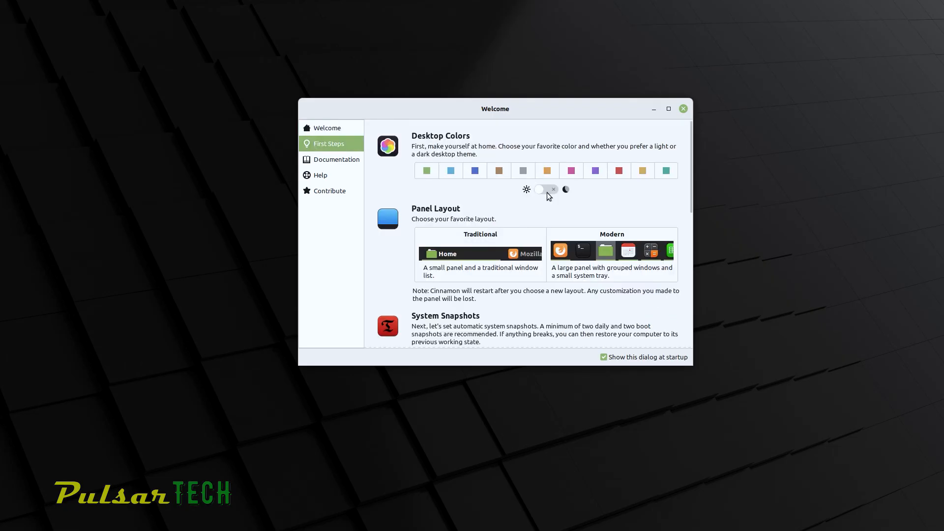
left_click(546, 189)
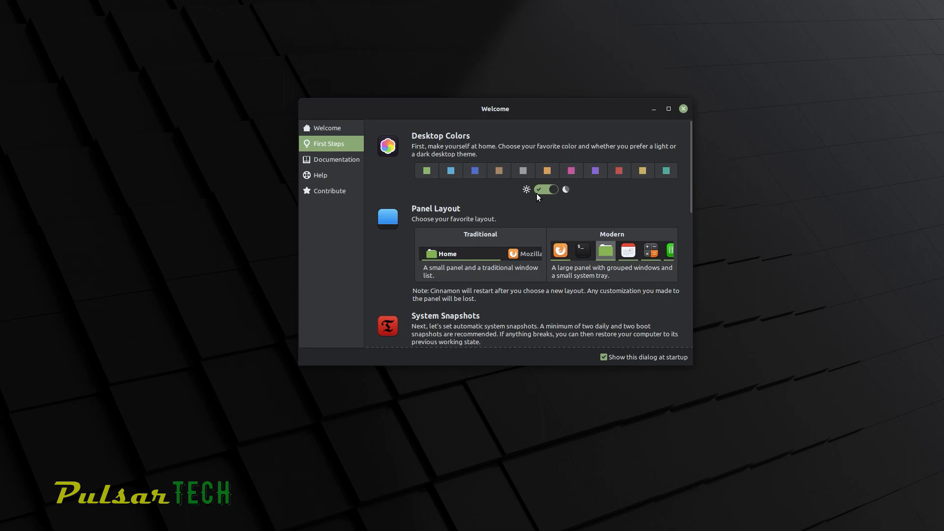
mouse_move(565, 203)
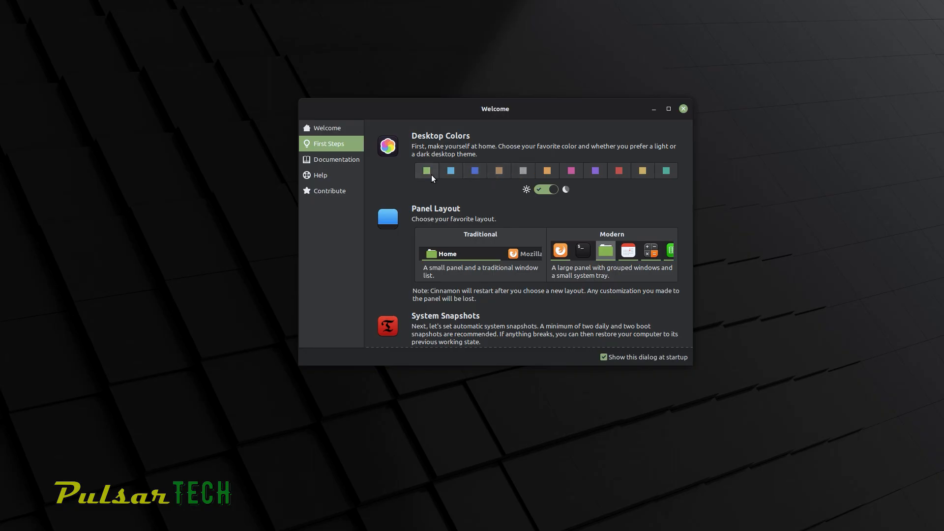
left_click(474, 170)
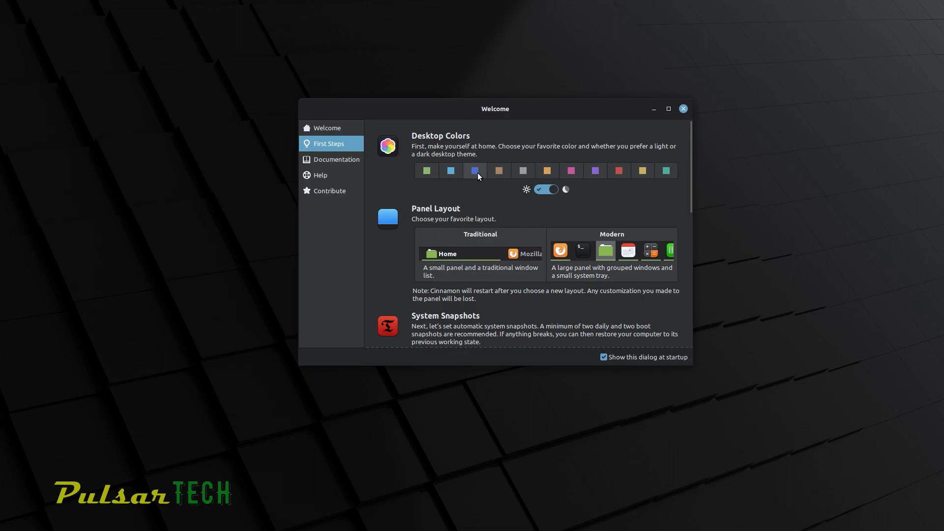
left_click(426, 171)
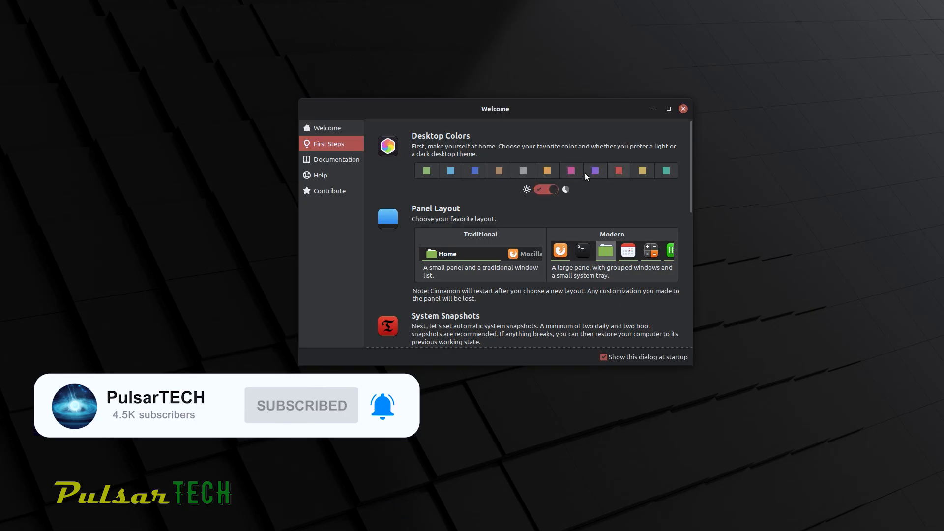
Step: Set the desktop accent colour back to green, keeping the dark theme
left_click(426, 171)
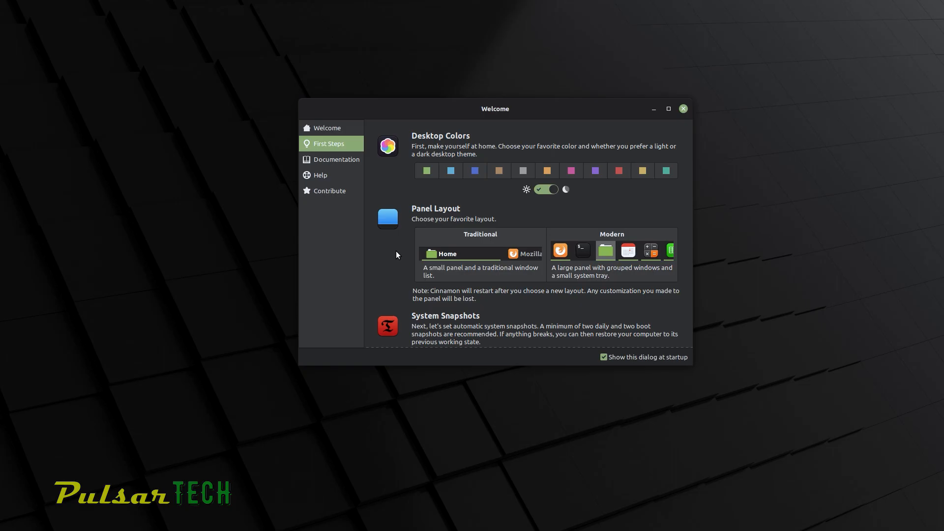
mouse_move(593, 253)
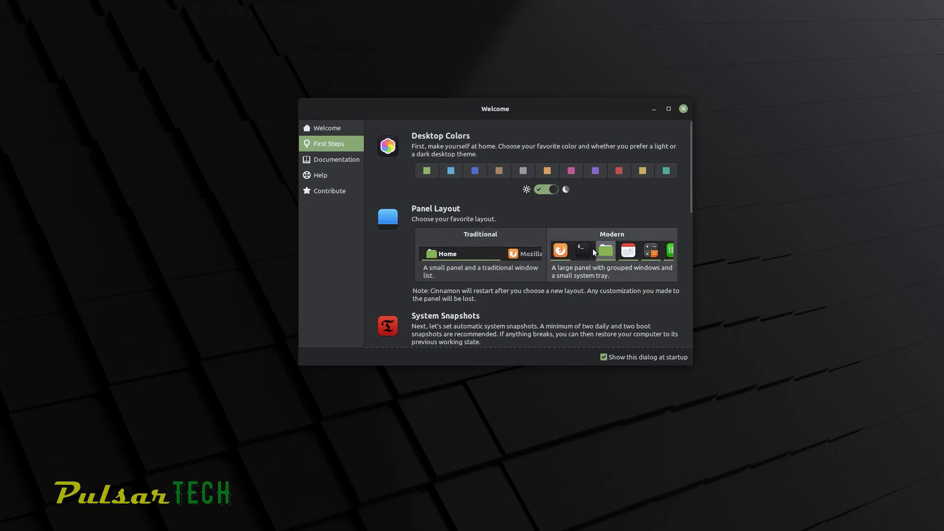